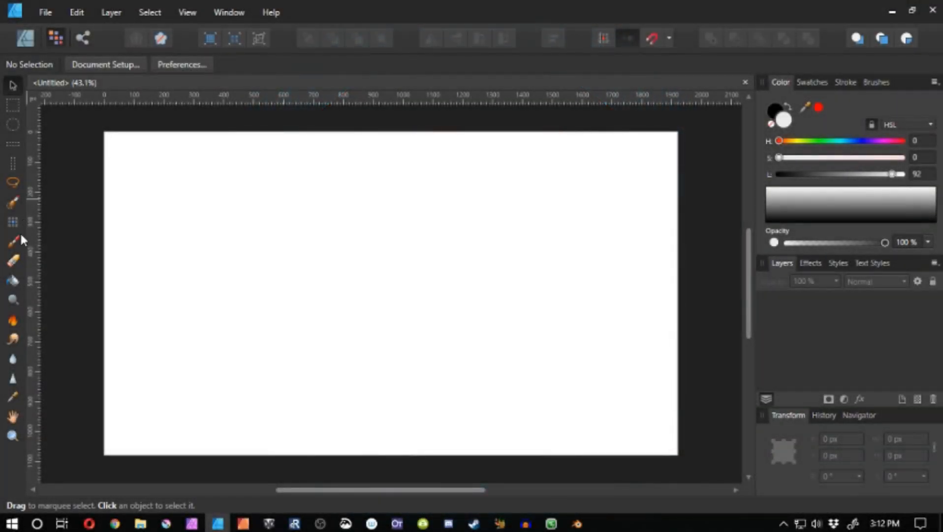
Choose the Paint Brush tool with black as the stroke colour
click(13, 242)
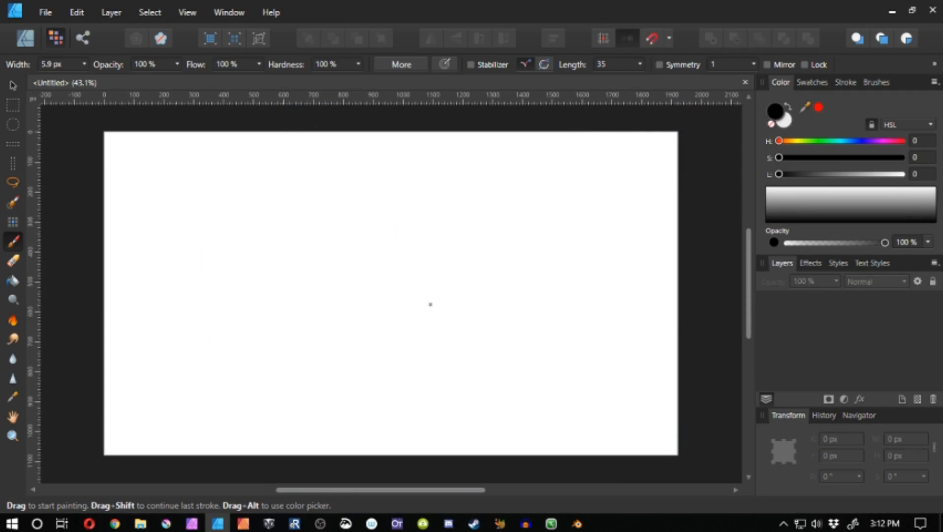
mouse_move(400, 318)
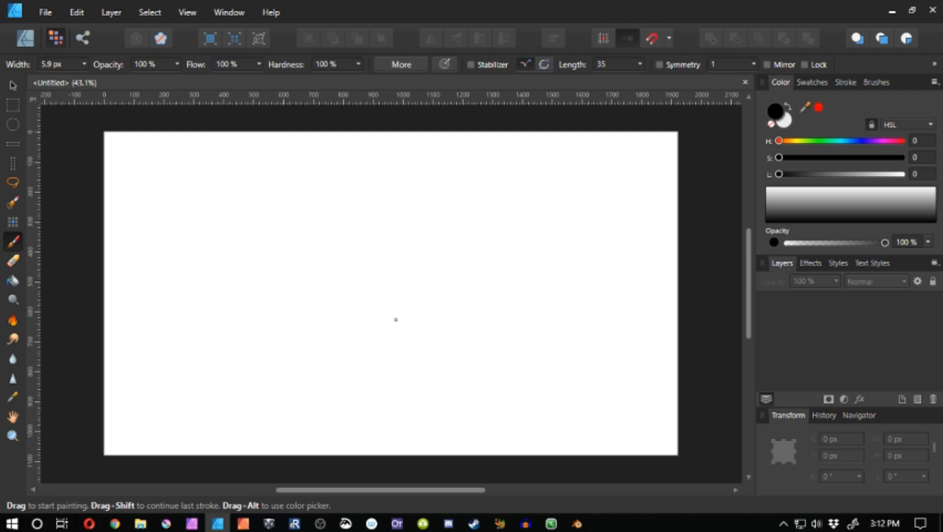
mouse_move(356, 271)
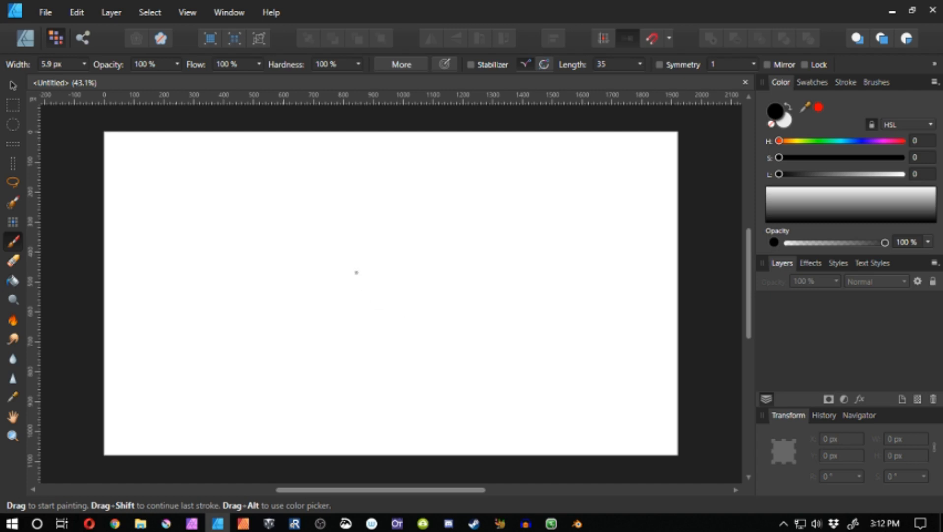
mouse_move(324, 309)
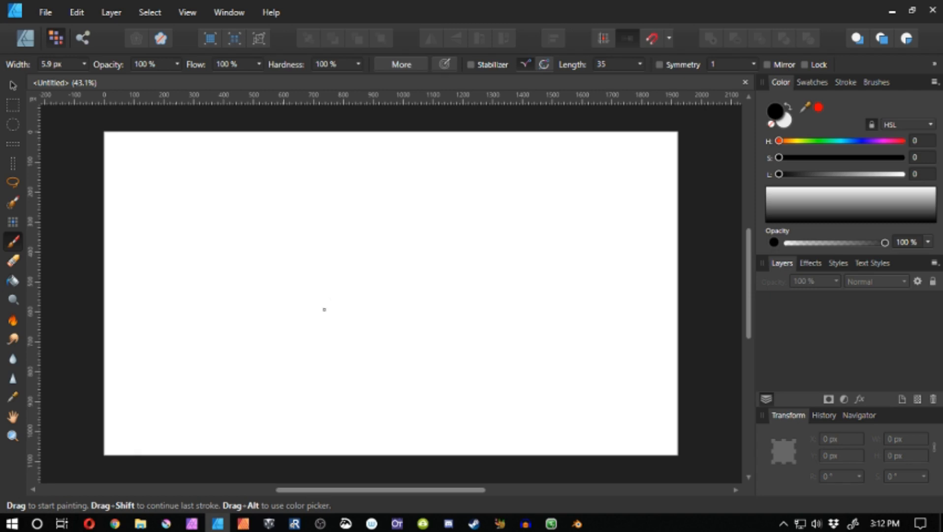
mouse_move(84, 504)
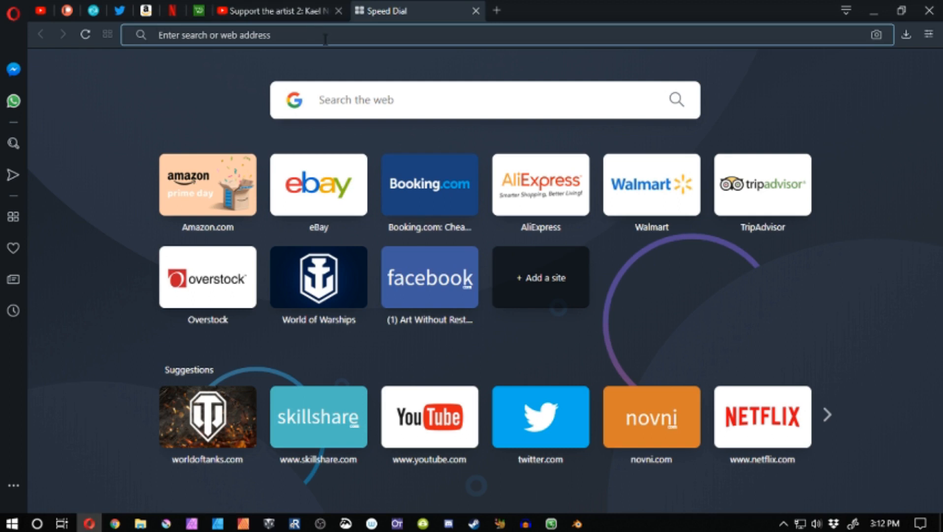
Search Google for "beer" and block the site's location request
text(beer)
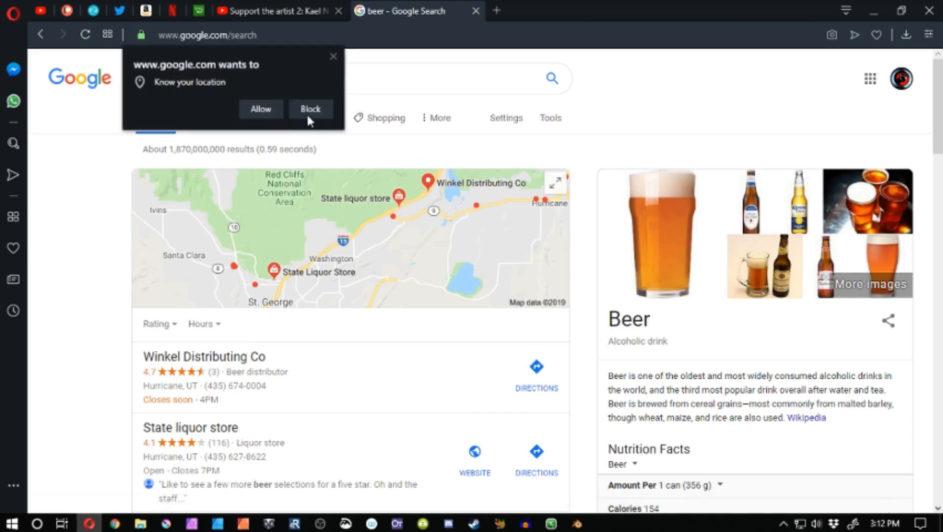
click(310, 109)
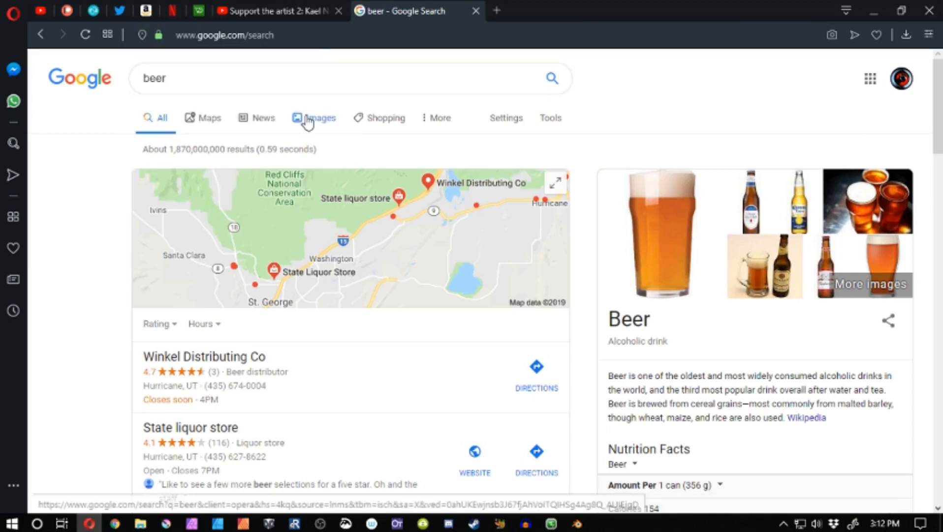
Browse Google Images beer results and enlarge the photo of two glasses beside two bottles
click(321, 118)
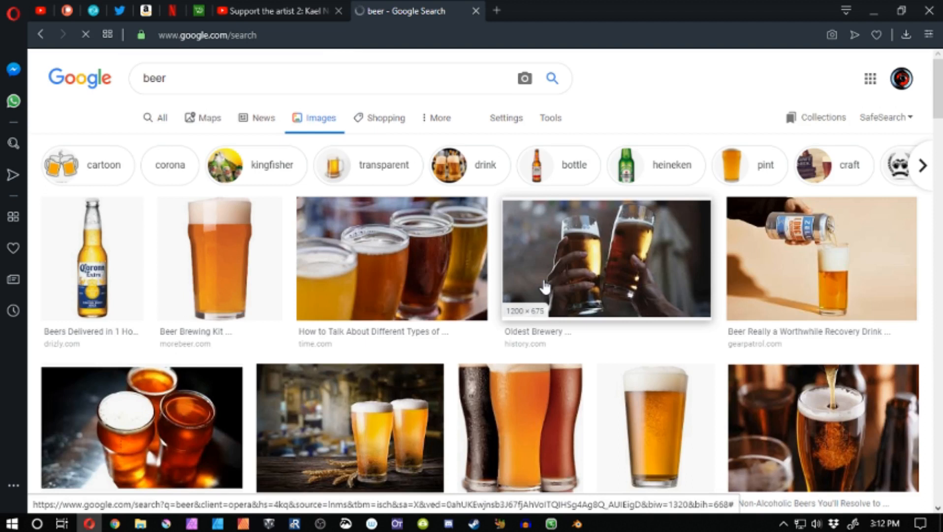
scroll(down, 3)
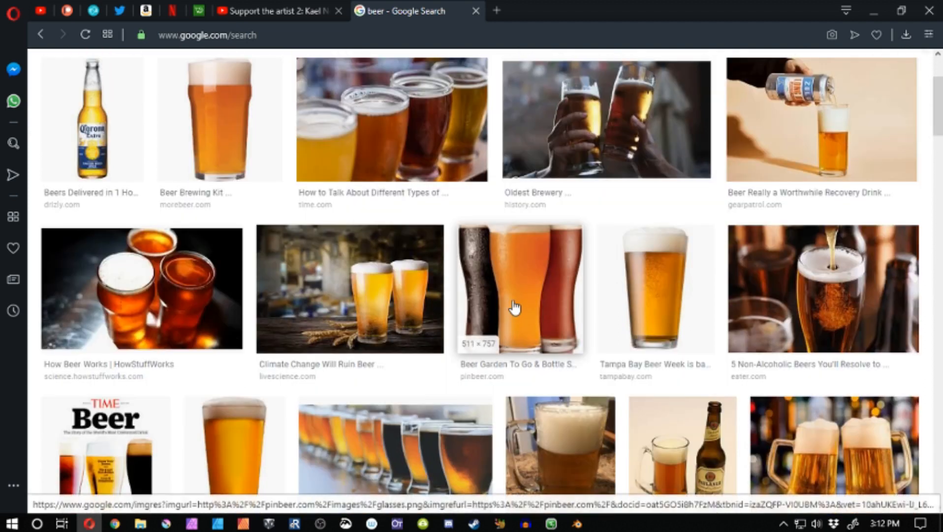
scroll(down, 3)
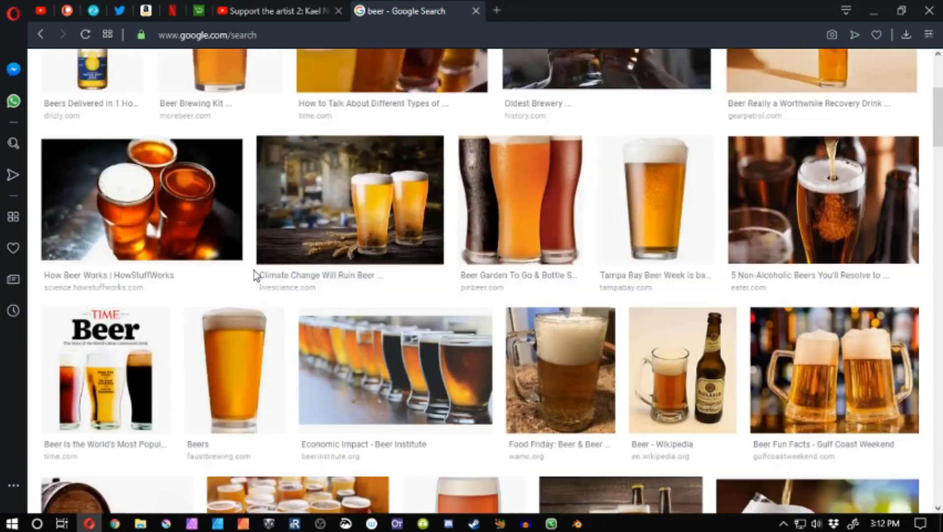
scroll(up, 3)
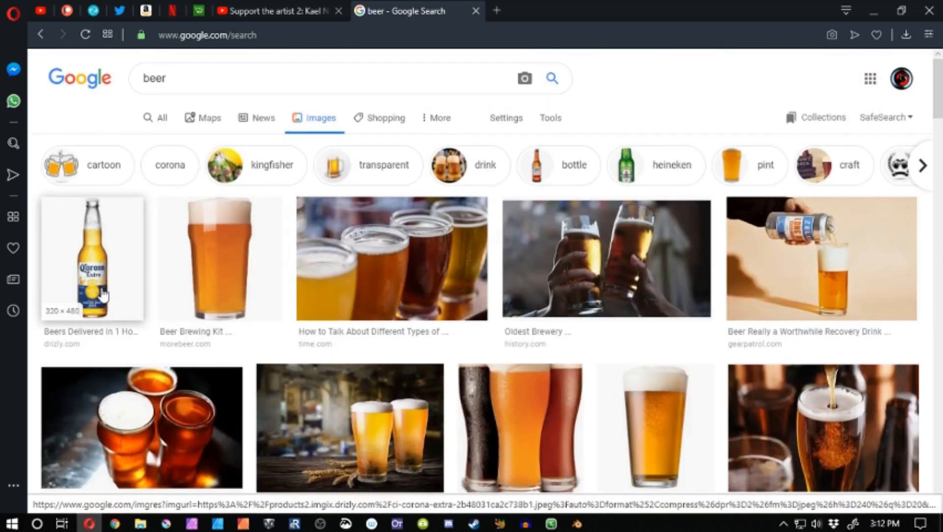
scroll(down, 3)
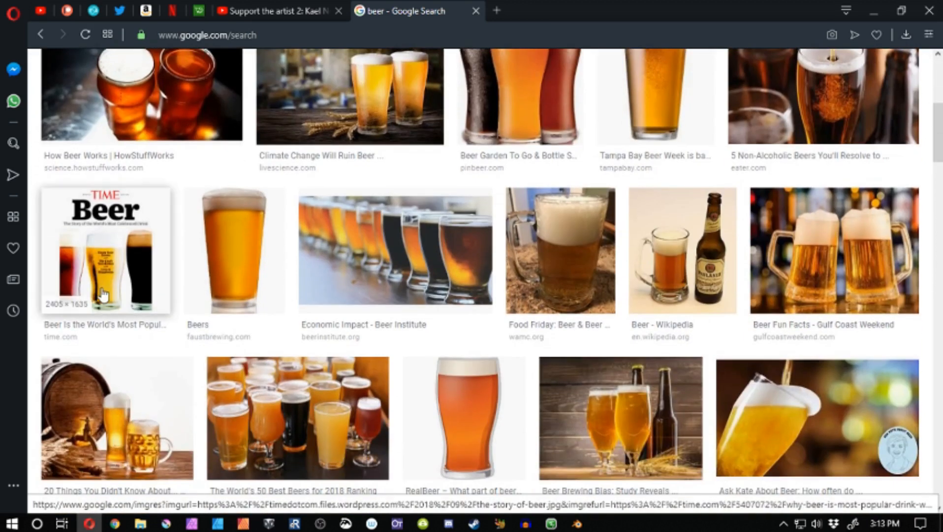
scroll(down, 3)
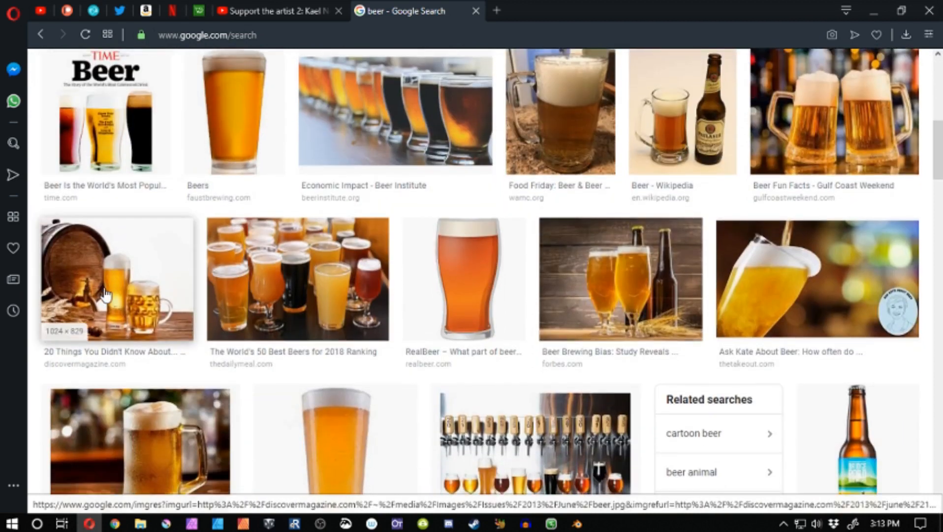
mouse_move(626, 303)
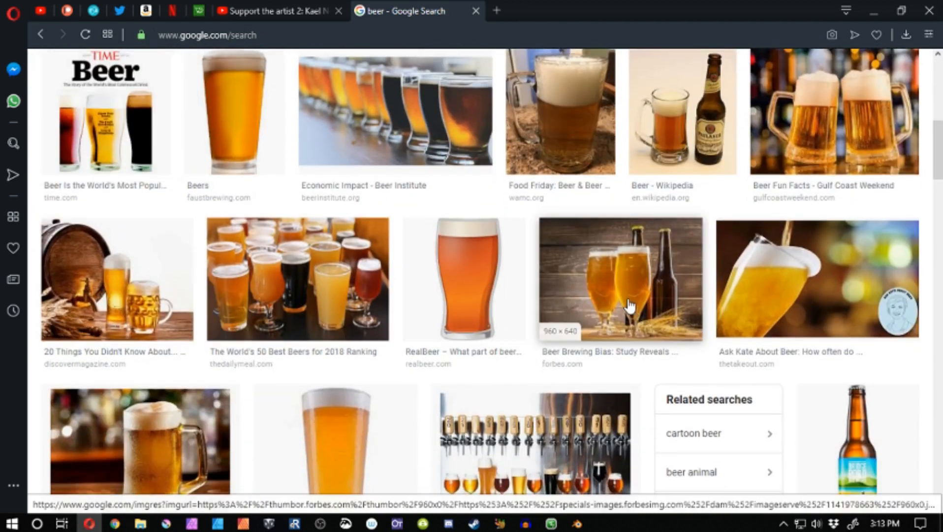
click(619, 279)
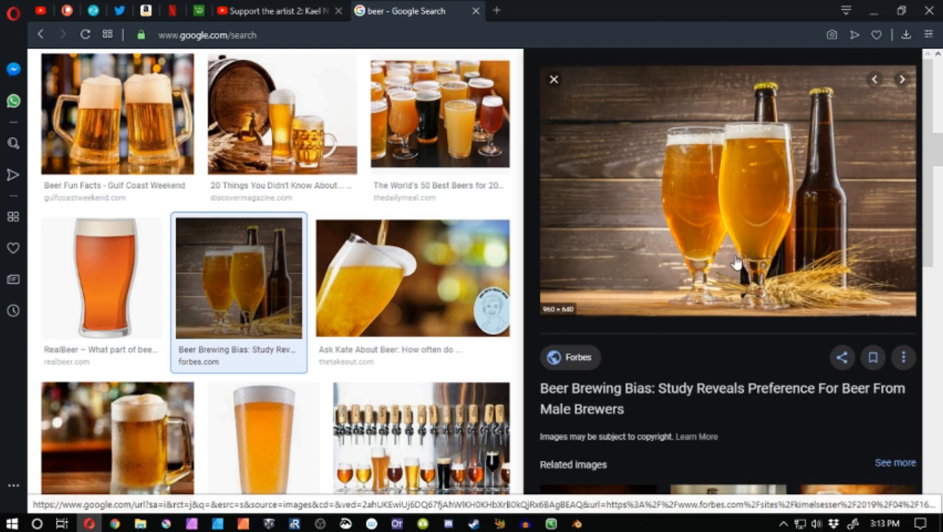
mouse_move(772, 257)
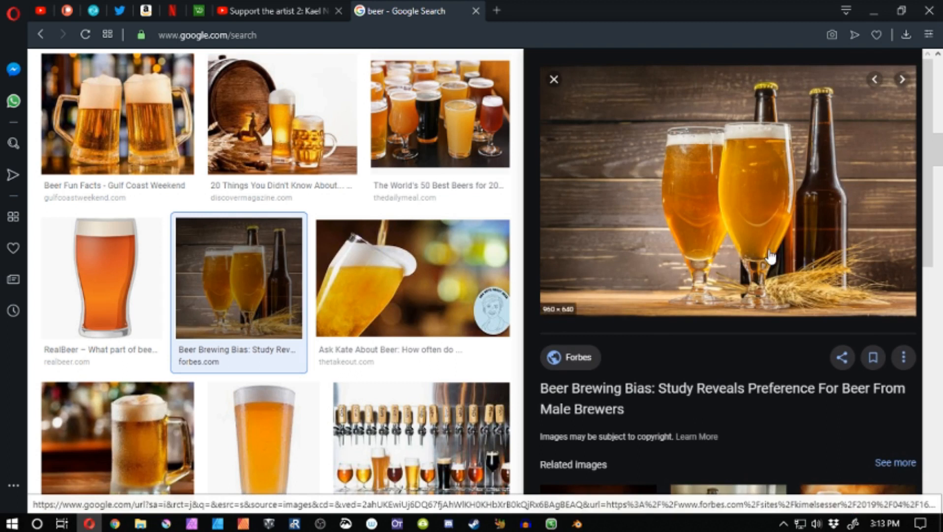
Open the enlarged Forbes beer photo at full size in its own new tab
right_click(770, 256)
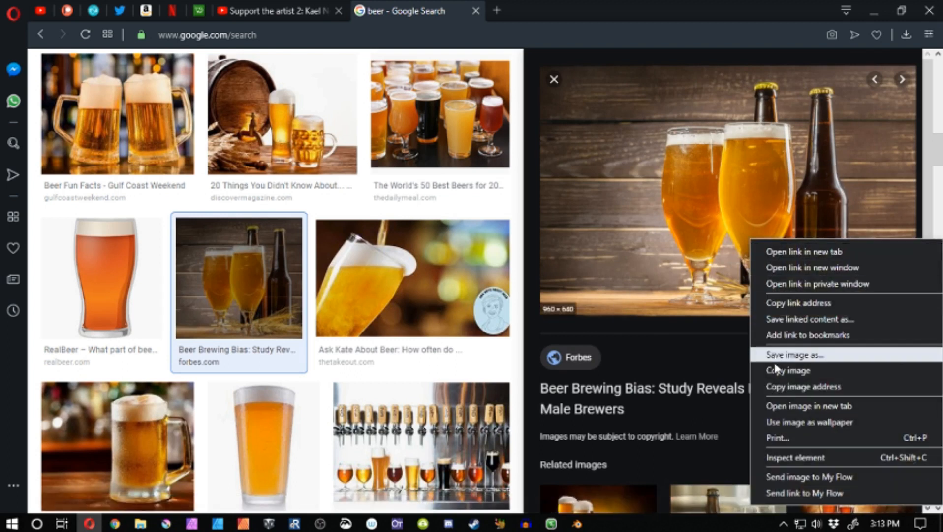
mouse_move(810, 406)
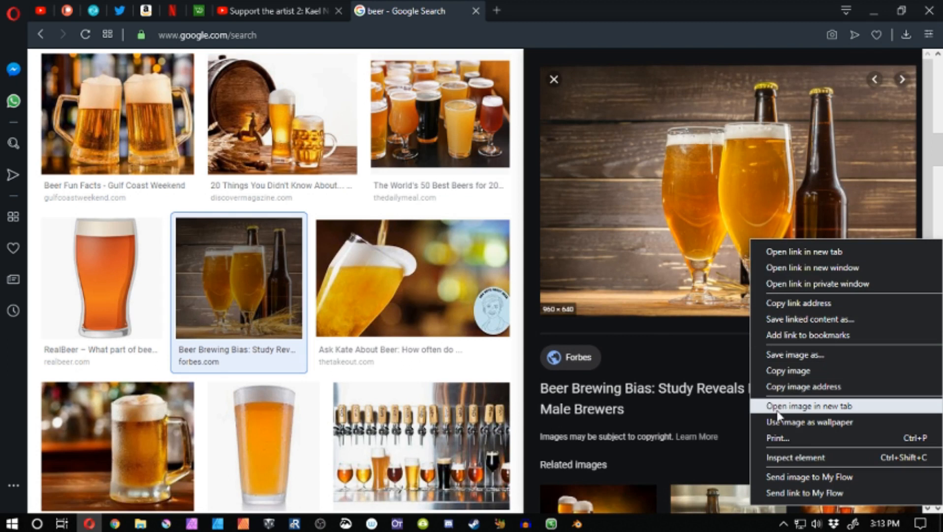
click(803, 405)
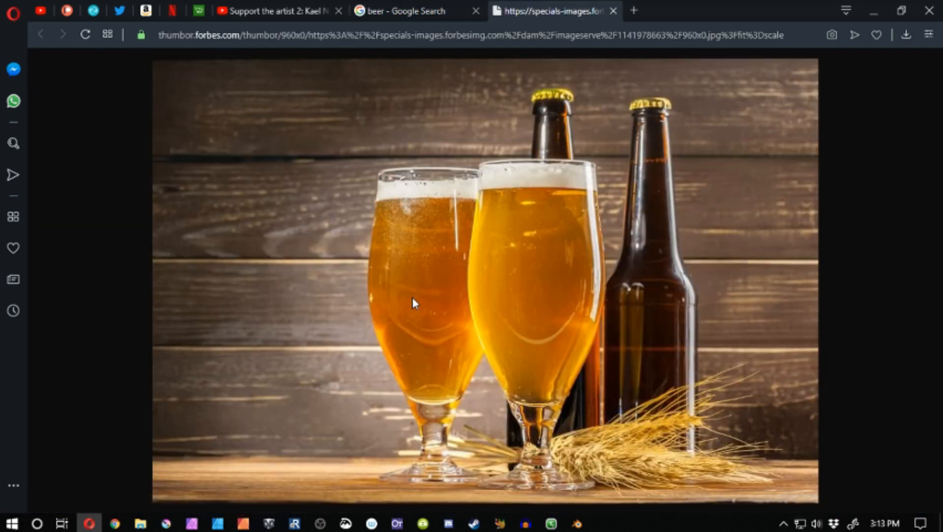
mouse_move(610, 507)
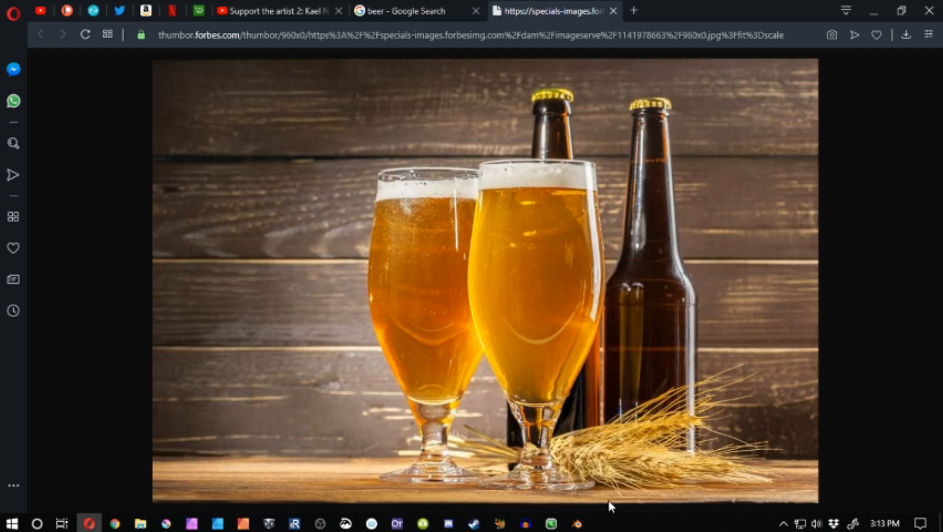
mouse_move(639, 342)
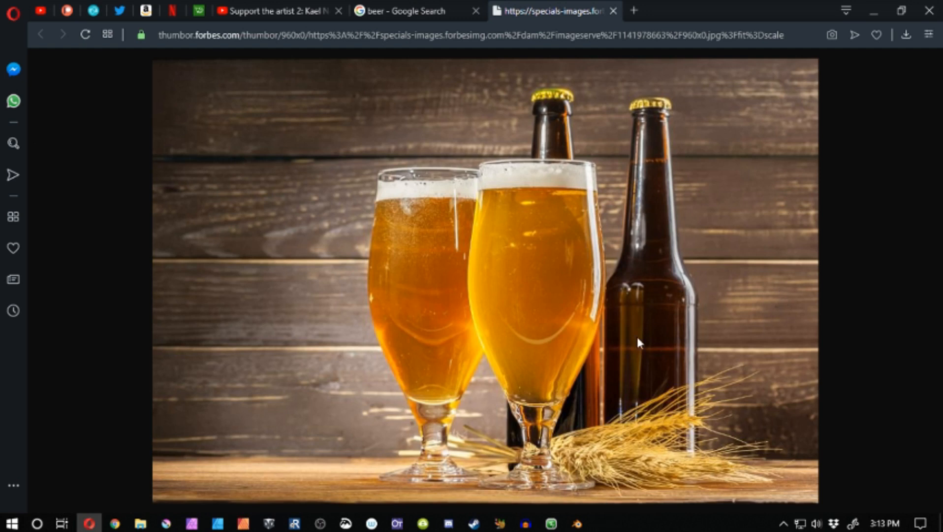
mouse_move(657, 153)
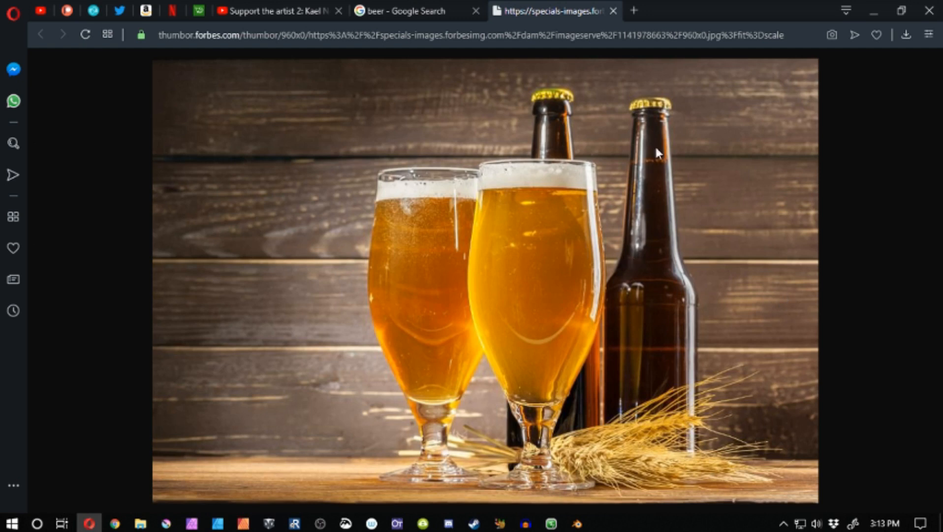
mouse_move(682, 354)
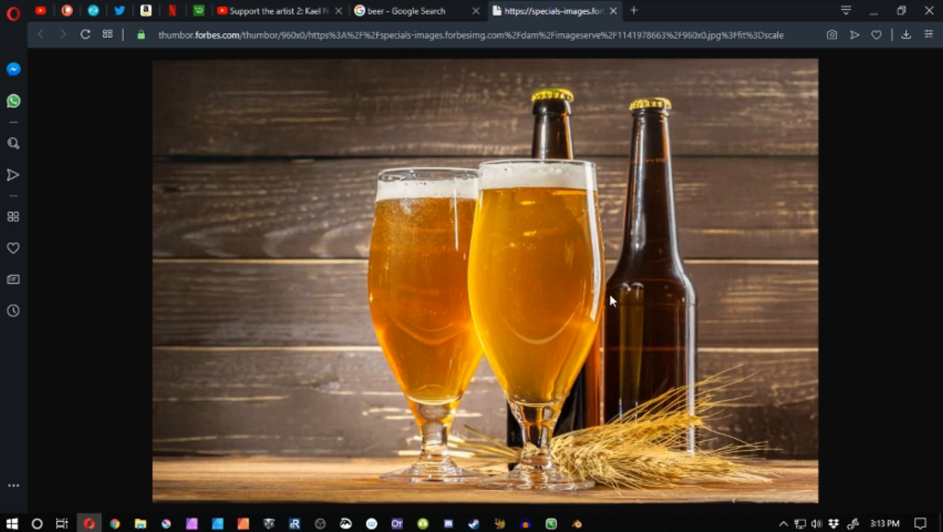
mouse_move(545, 214)
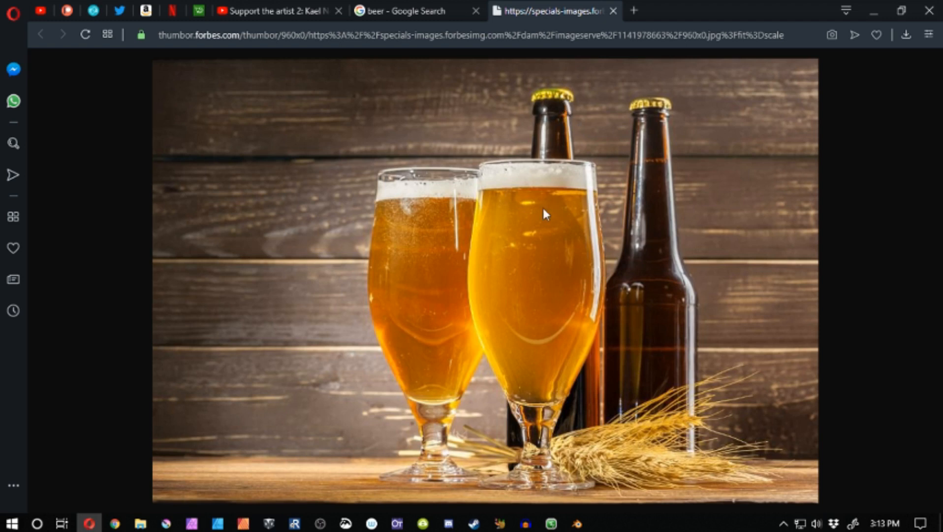
mouse_move(512, 213)
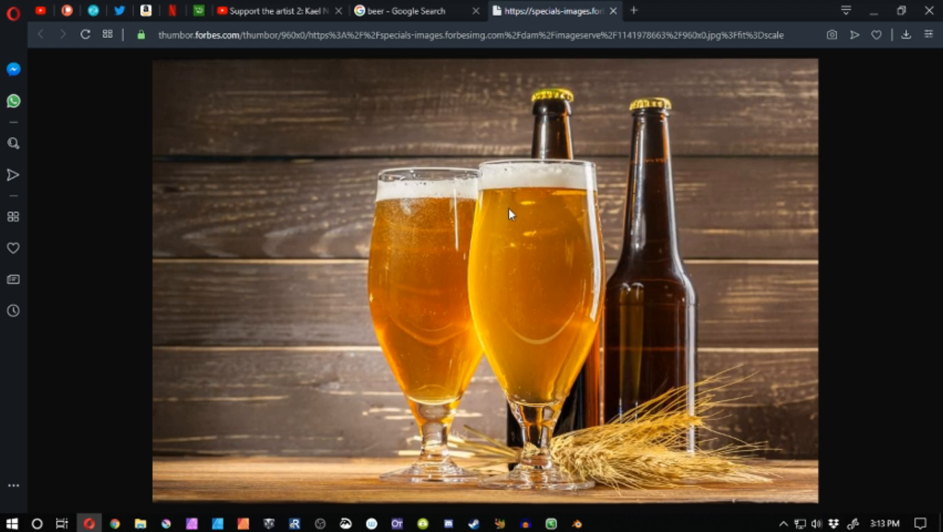
mouse_move(549, 354)
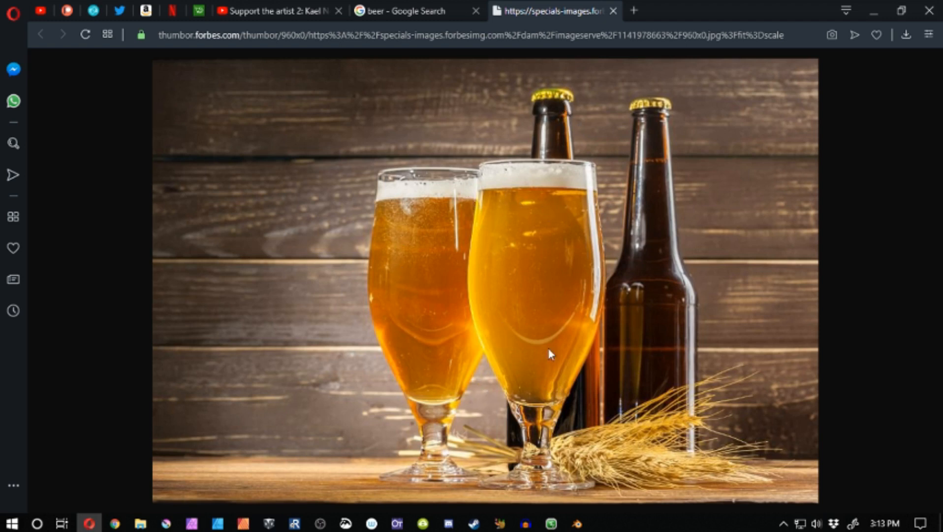
mouse_move(553, 299)
text(tank shape)
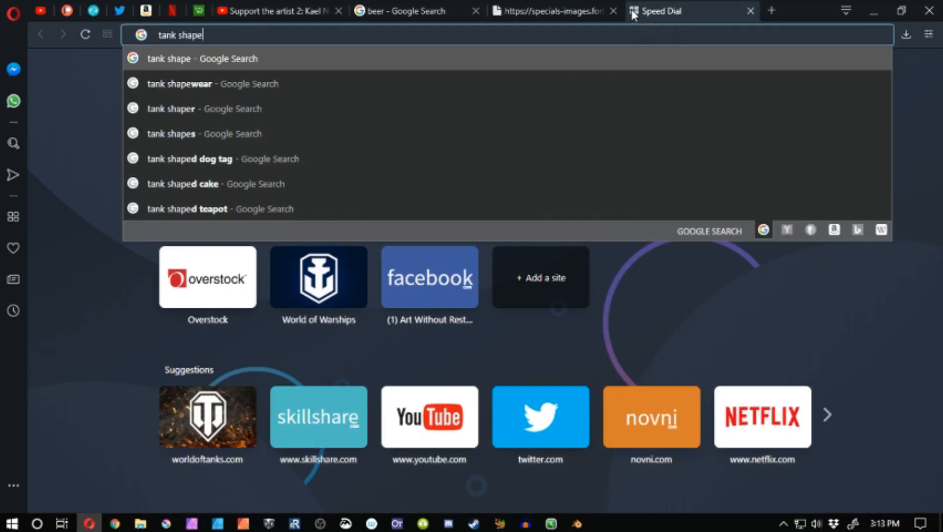
Search Google Images for tank shapes, refine to "wwii tanks", and view a tank photo result
key(Return)
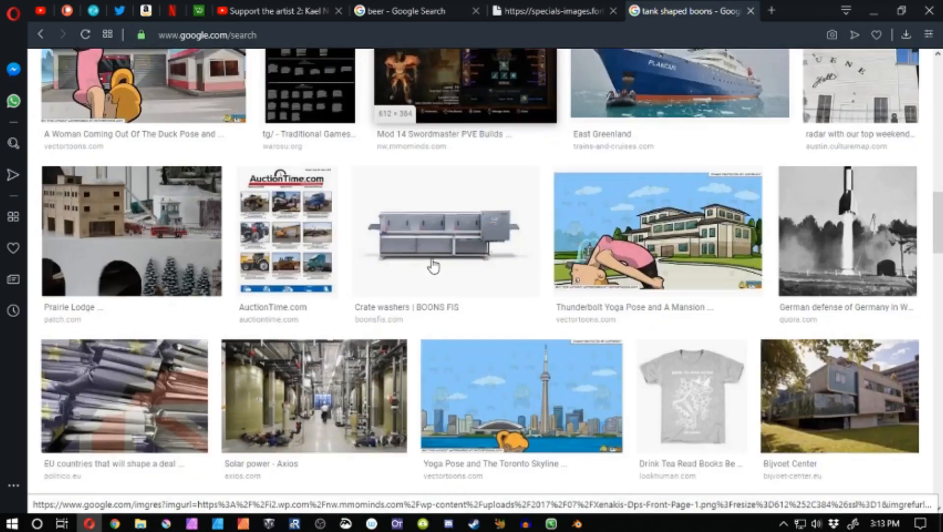
scroll(up, 3)
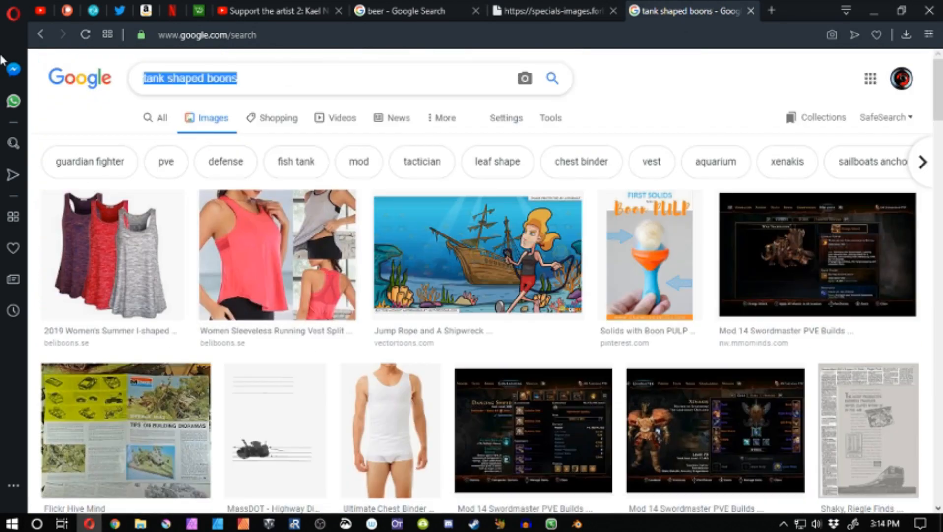
text(wwii tanks)
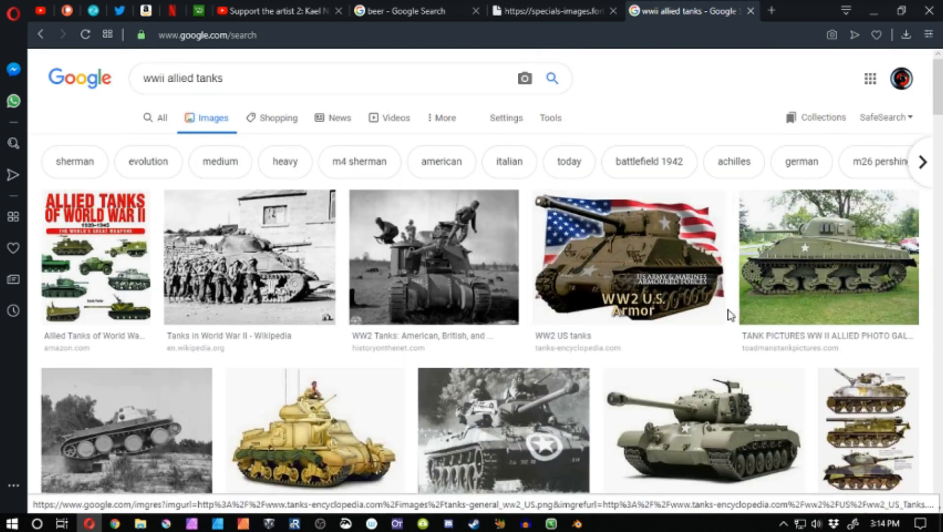
scroll(down, 3)
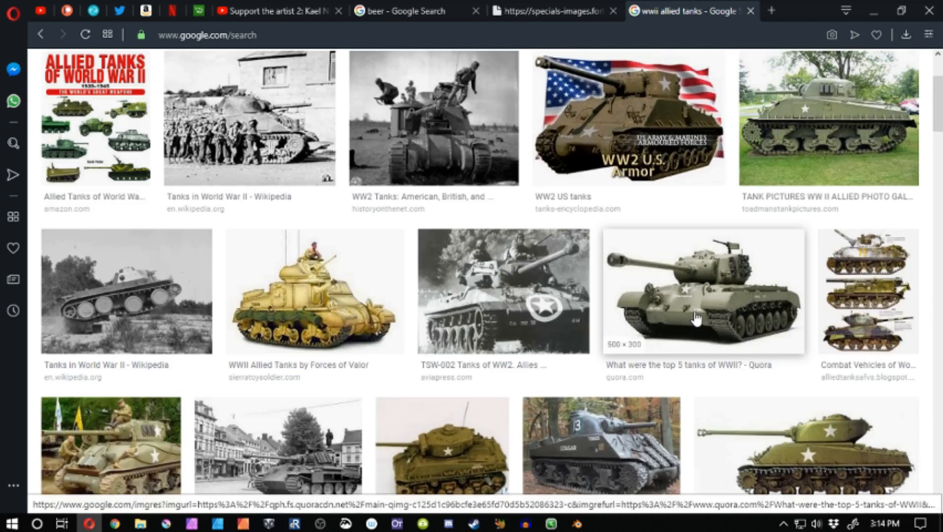
click(140, 266)
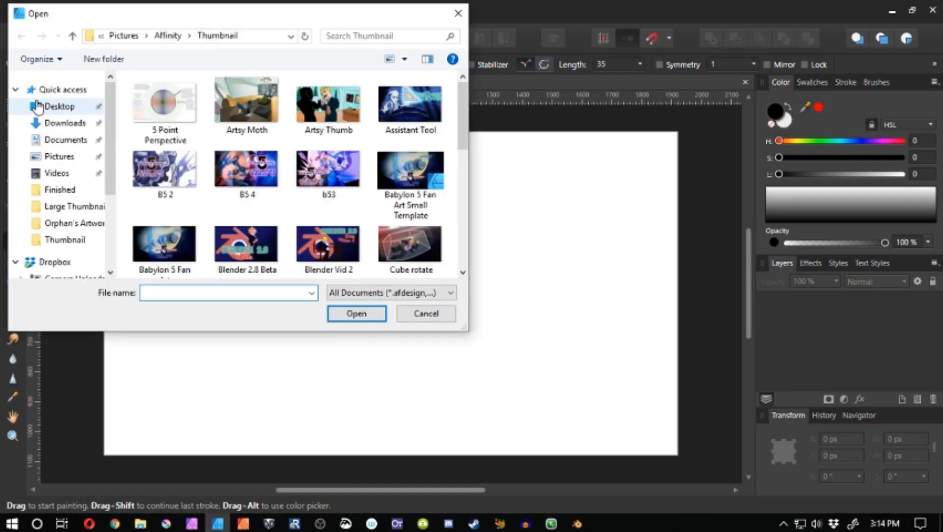
Place the tank photo and beer.jpg as reference layers, then add a pixel layer for sketching
click(357, 313)
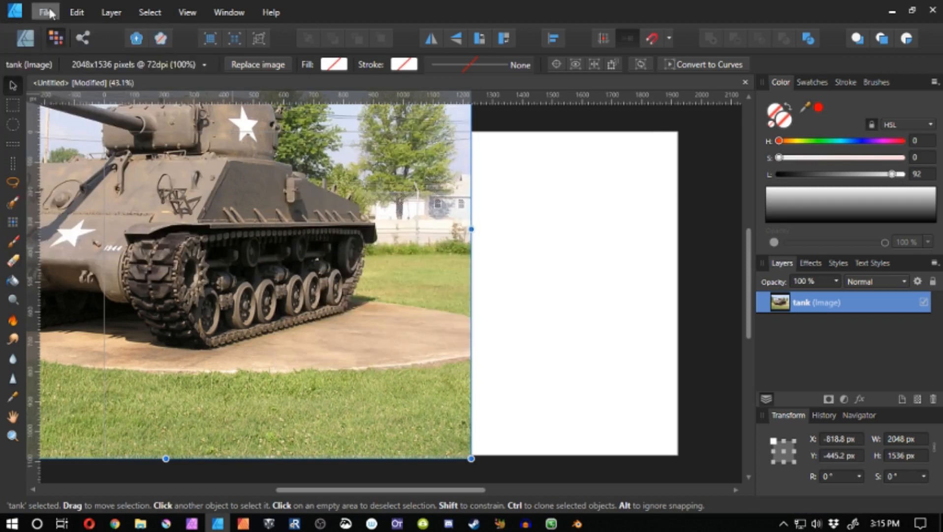
click(45, 12)
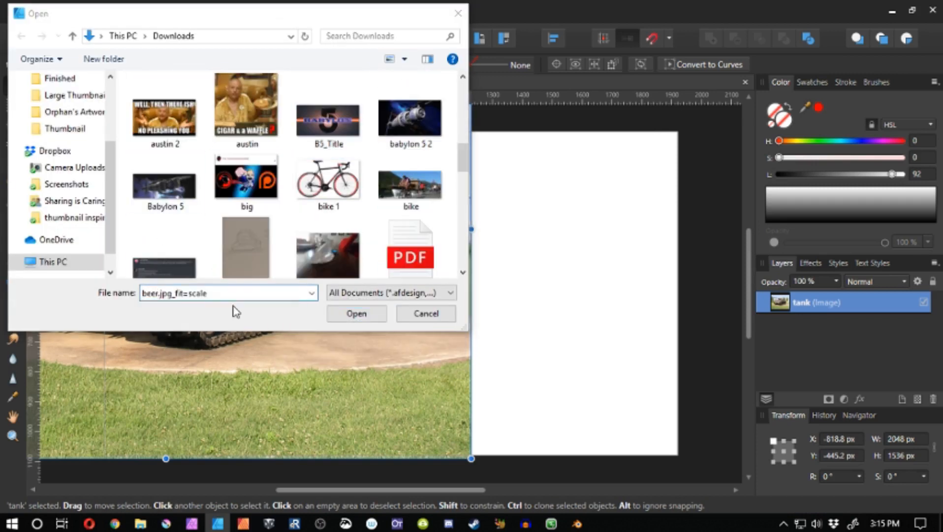
click(357, 313)
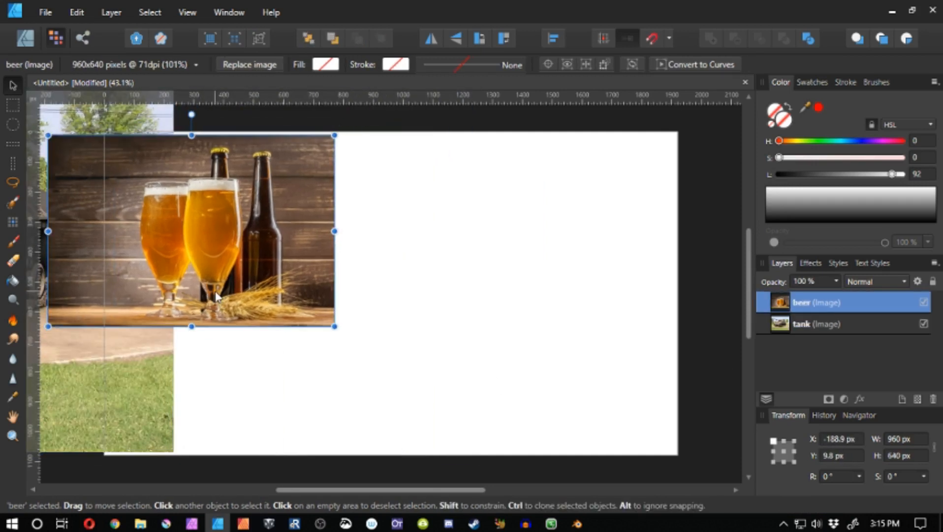
click(12, 242)
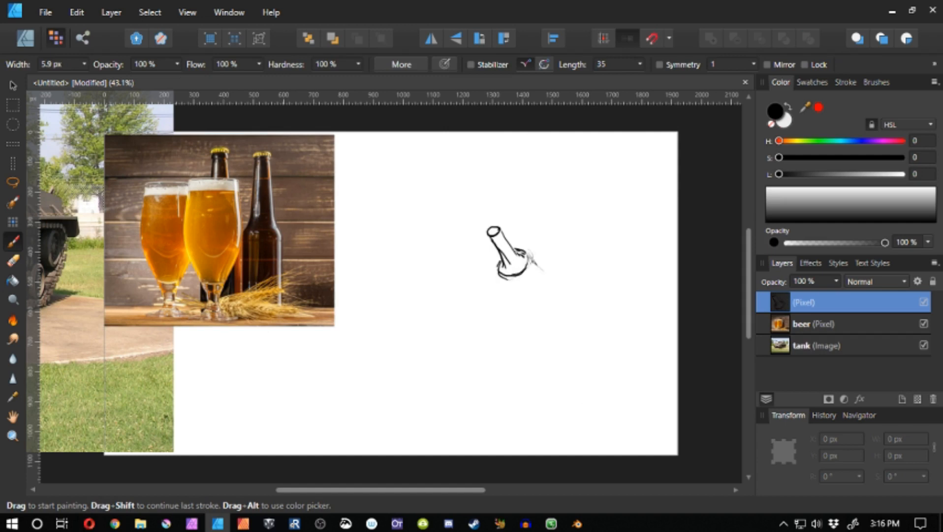
Rough out the tank-shaped bottle composition and scale the tank reference into the corner
click(12, 183)
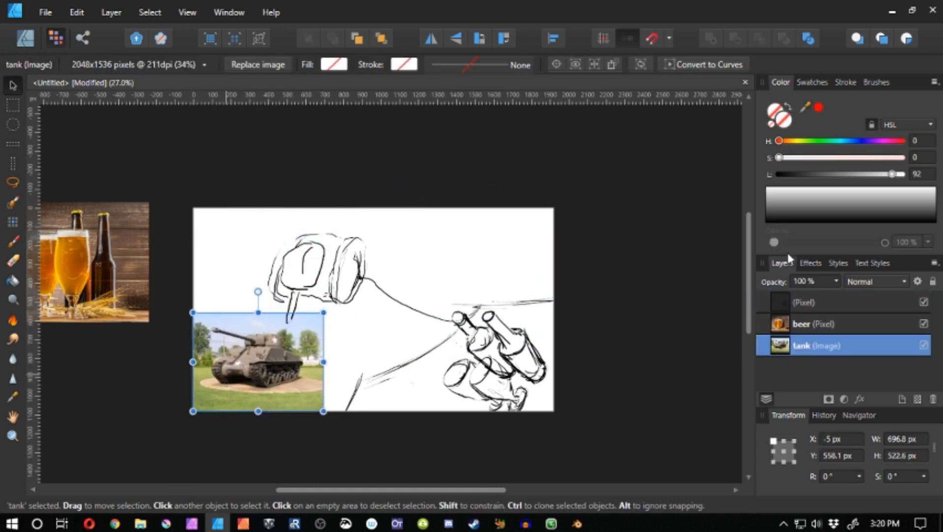
click(12, 241)
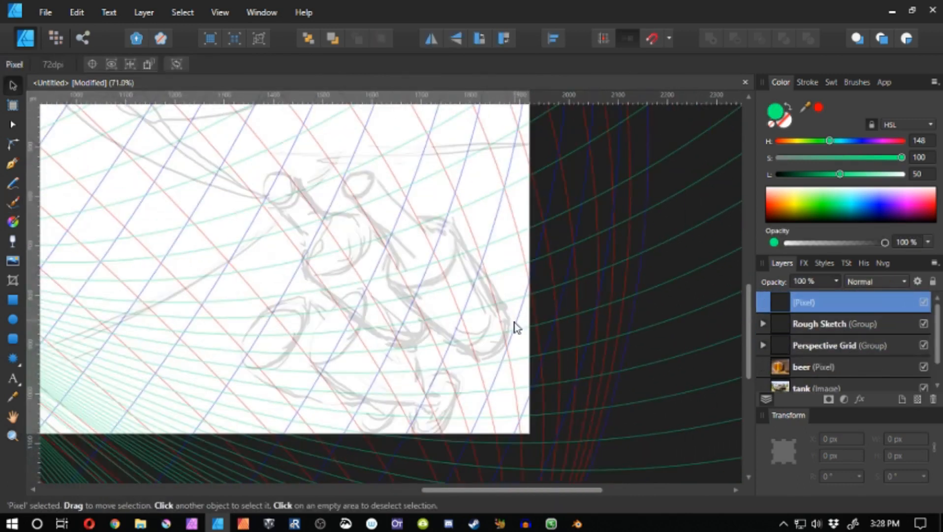
Ink the black diamond outline with its two crossing diagonal lines
click(12, 241)
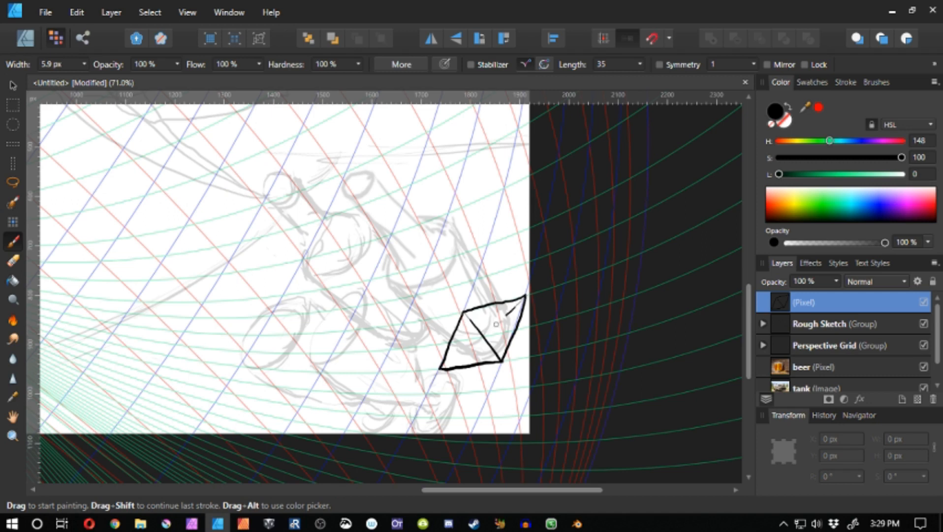
click(844, 399)
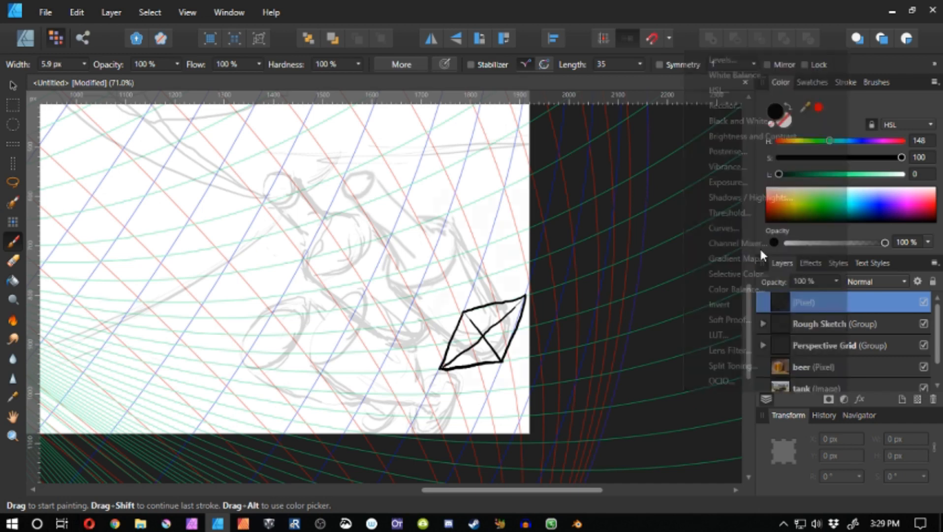
Attach a Channel Mixer adjustment turning the ink layer red with alpha at 200%
click(730, 242)
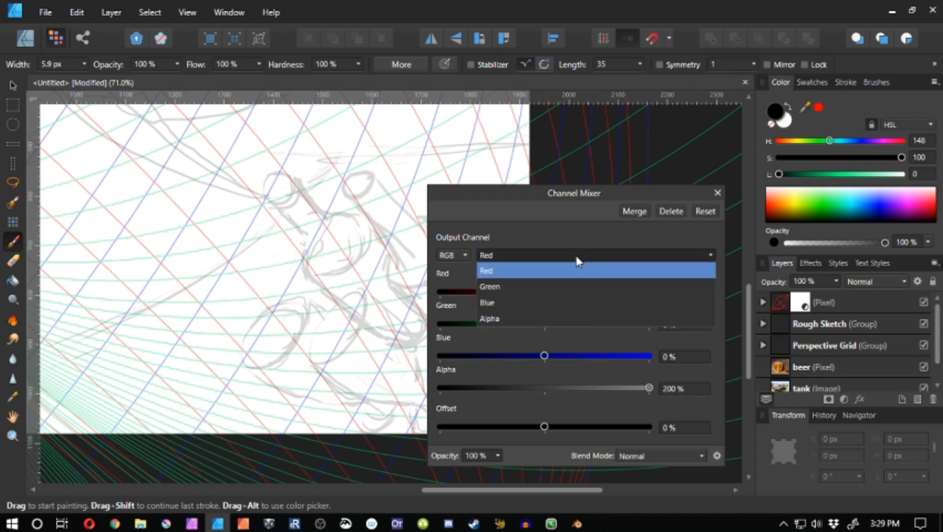
mouse_move(535, 267)
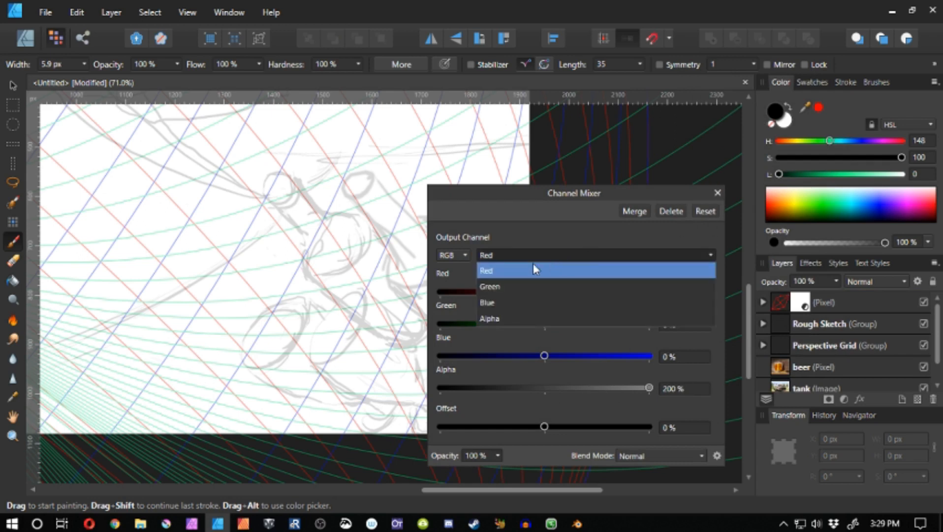
mouse_move(520, 271)
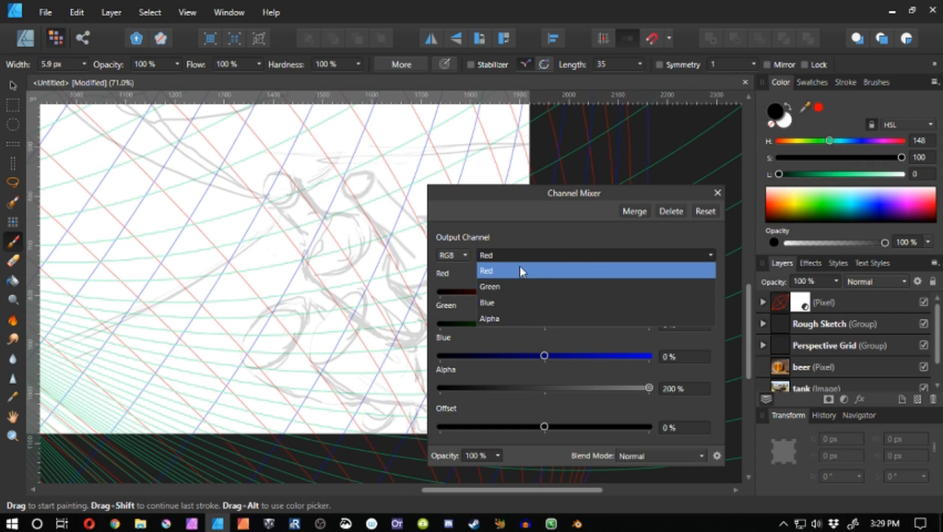
mouse_move(519, 279)
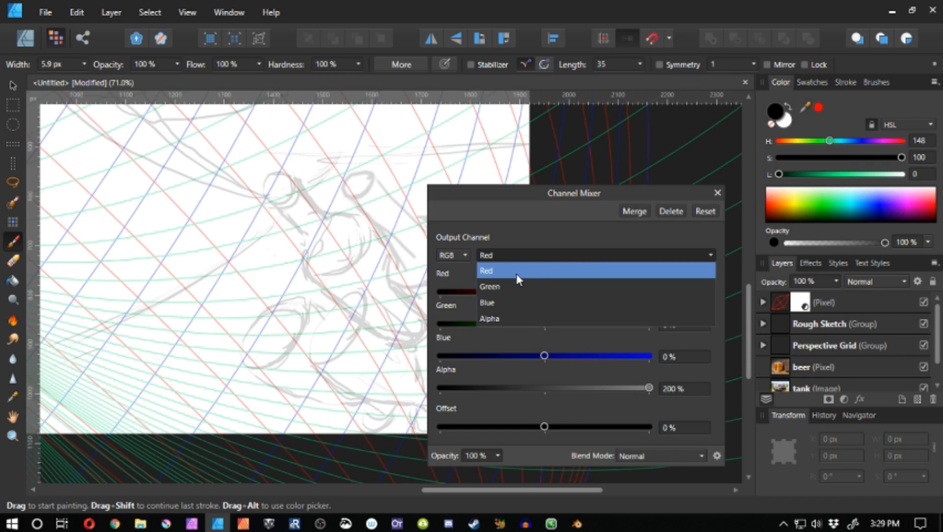
mouse_move(525, 289)
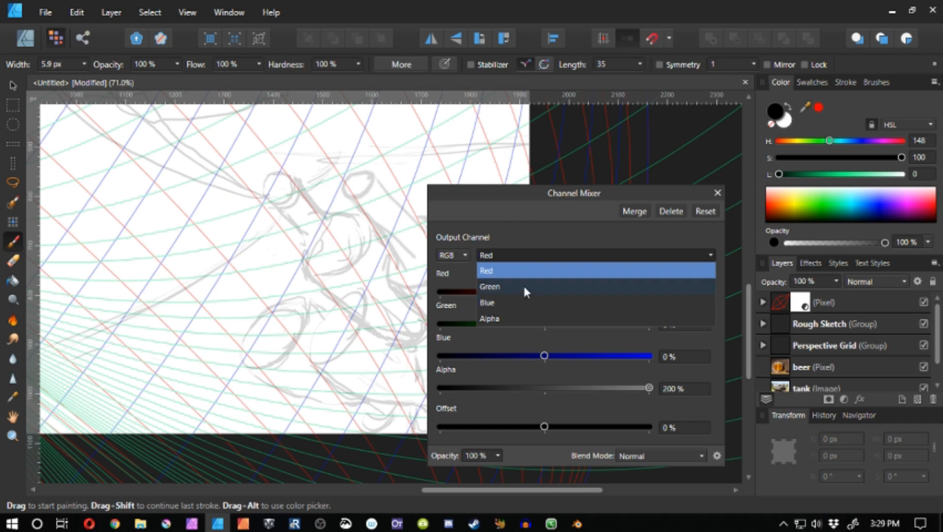
mouse_move(519, 270)
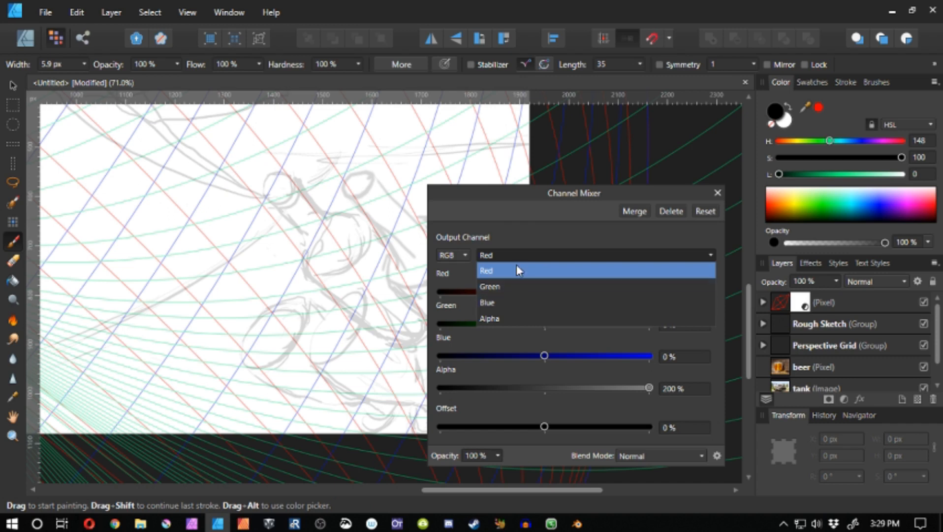
mouse_move(522, 286)
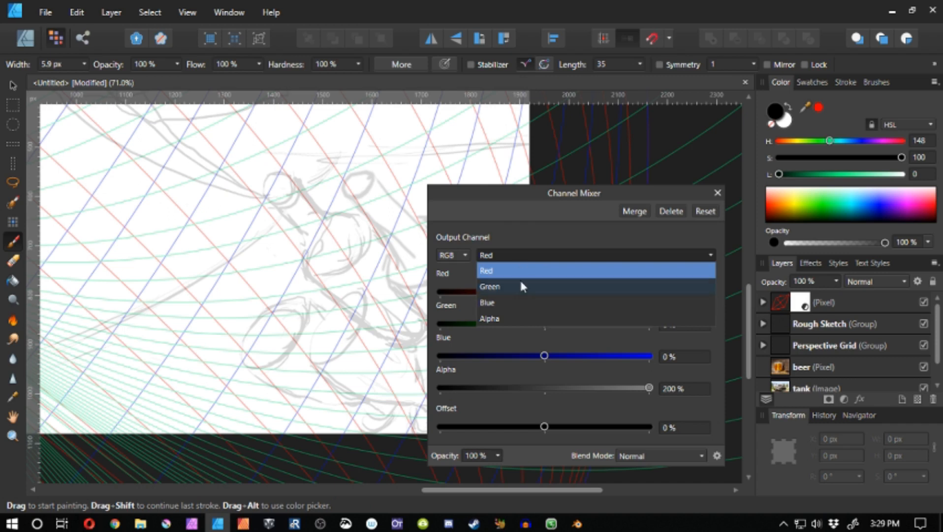
mouse_move(521, 291)
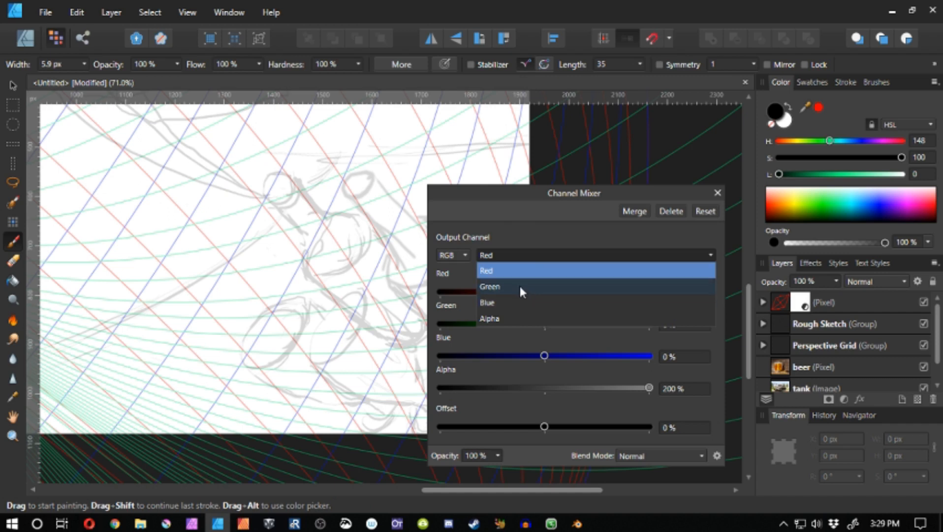
mouse_move(519, 281)
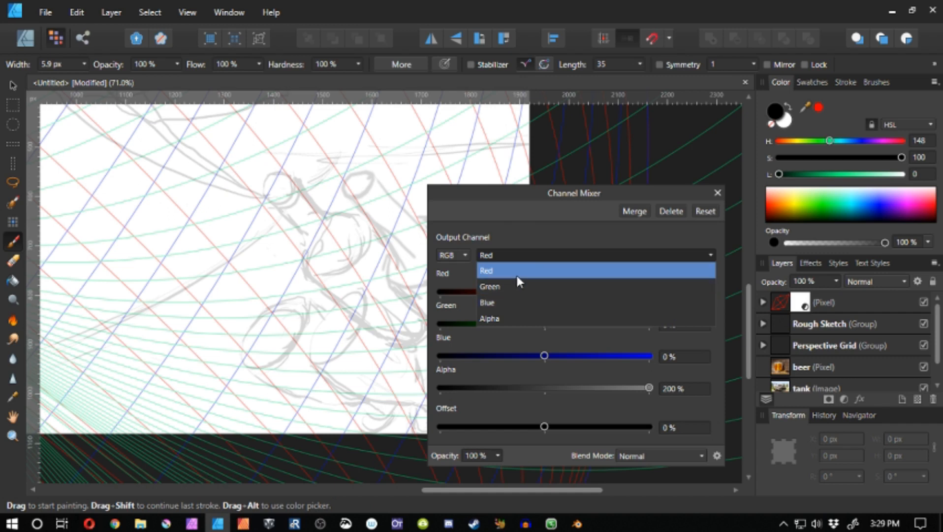
mouse_move(518, 274)
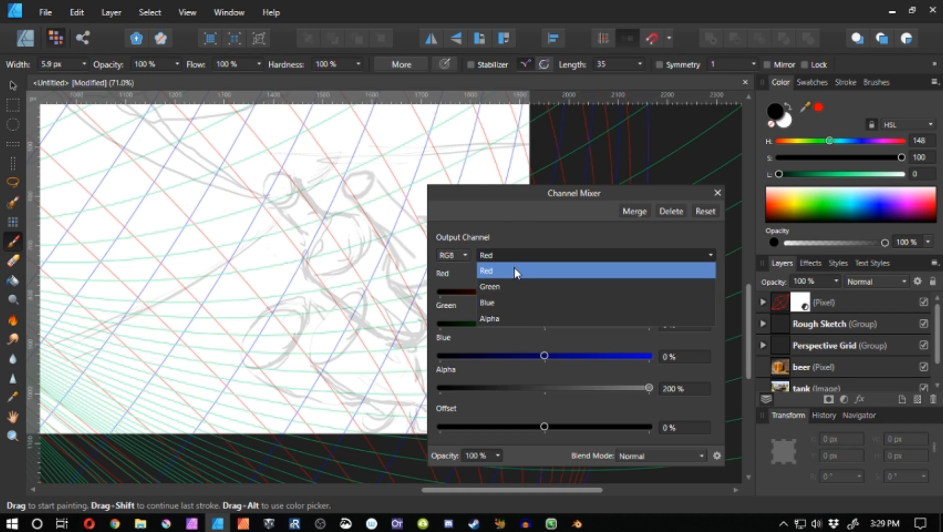
mouse_move(517, 285)
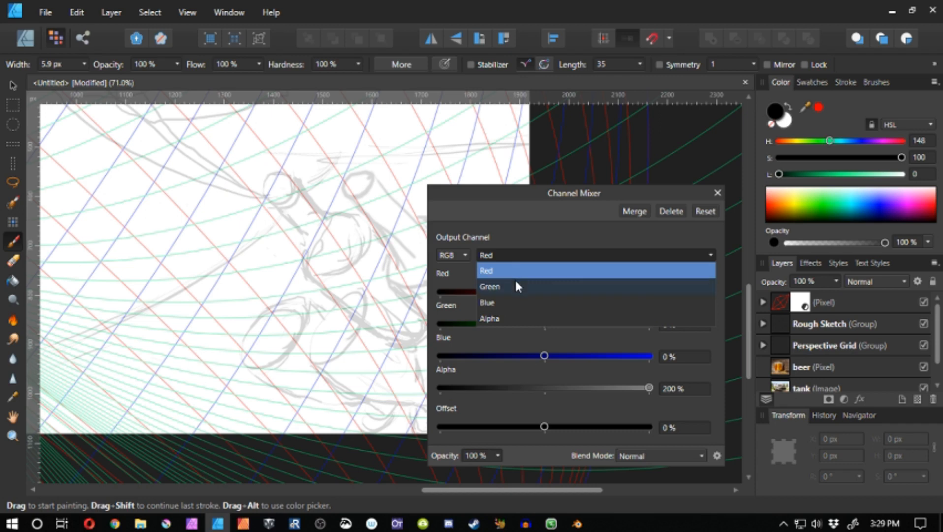
mouse_move(519, 294)
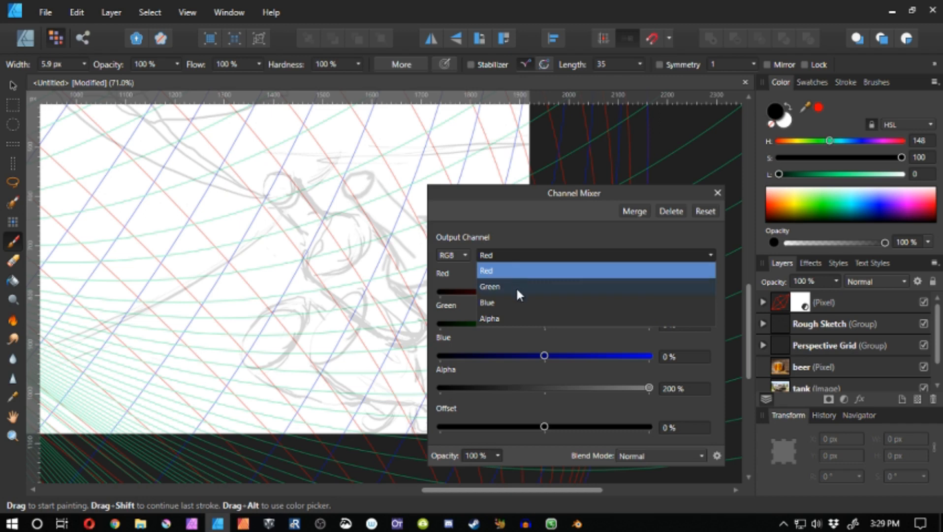
mouse_move(519, 303)
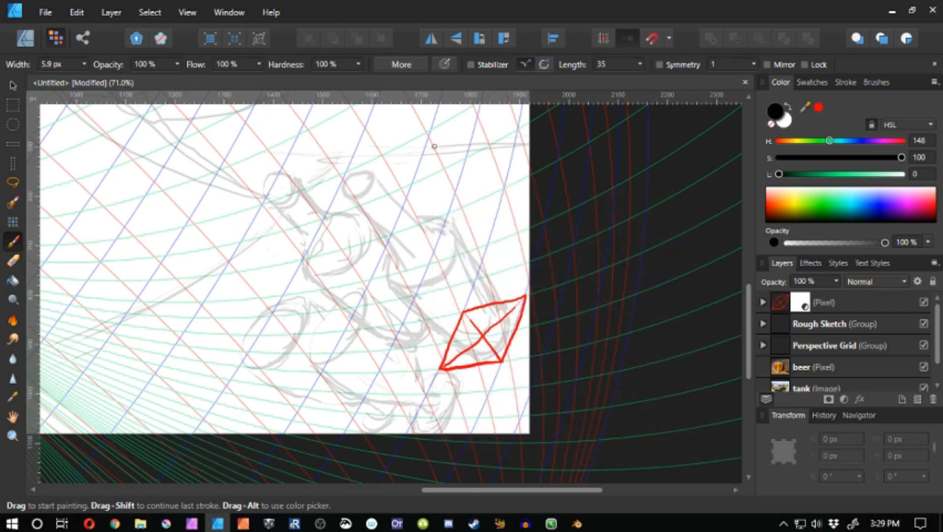
Name the construction layer Red and draw red perspective boxes with black bottle lines on Sketch
double_click(824, 303)
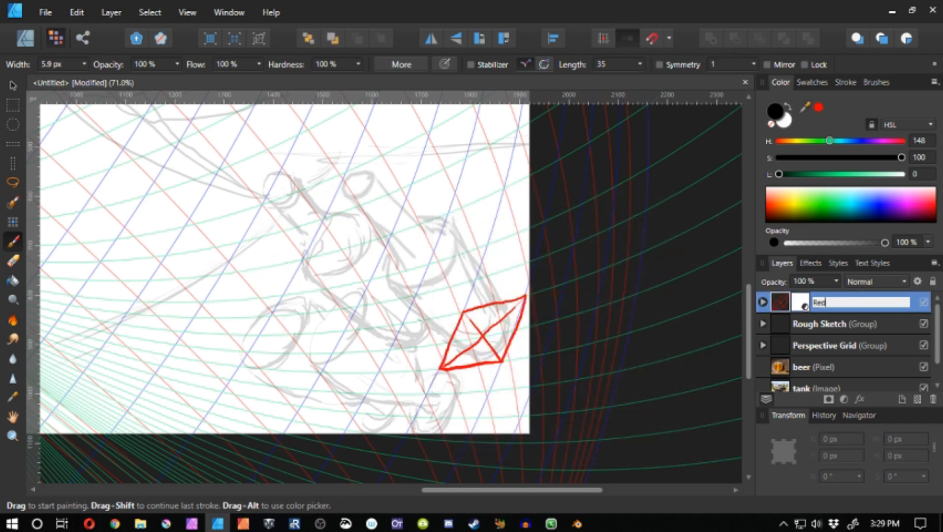
key(Return)
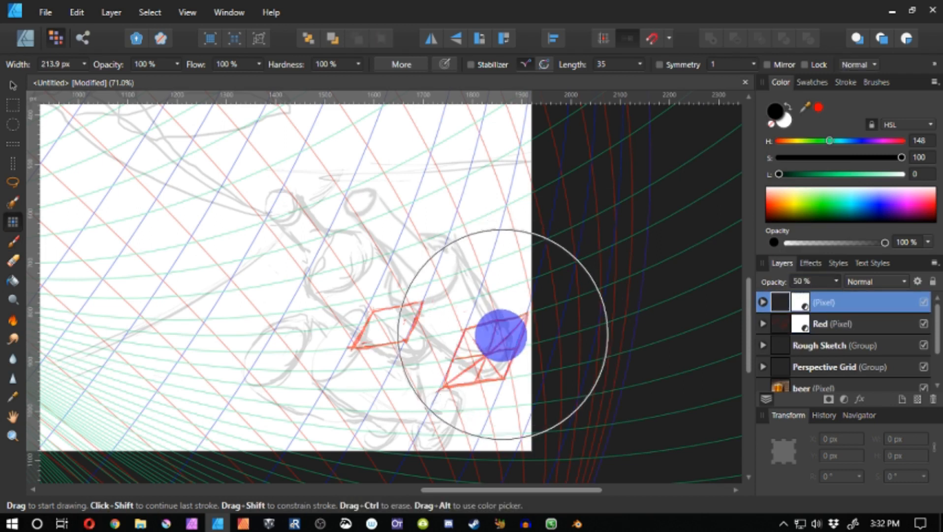
click(842, 324)
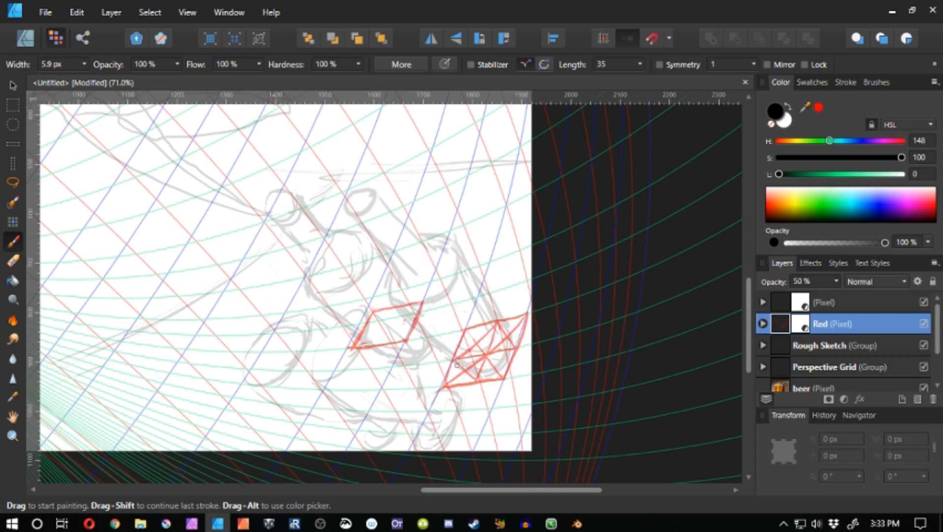
click(842, 303)
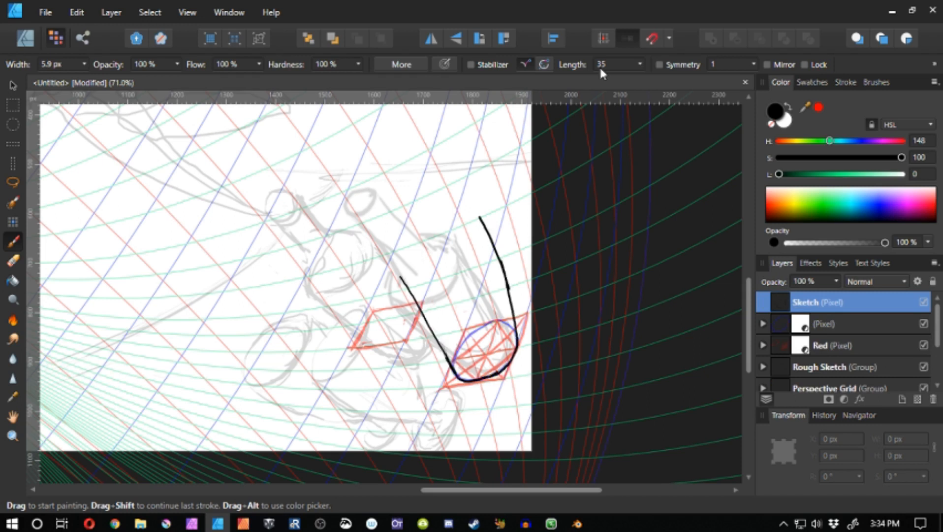
click(833, 345)
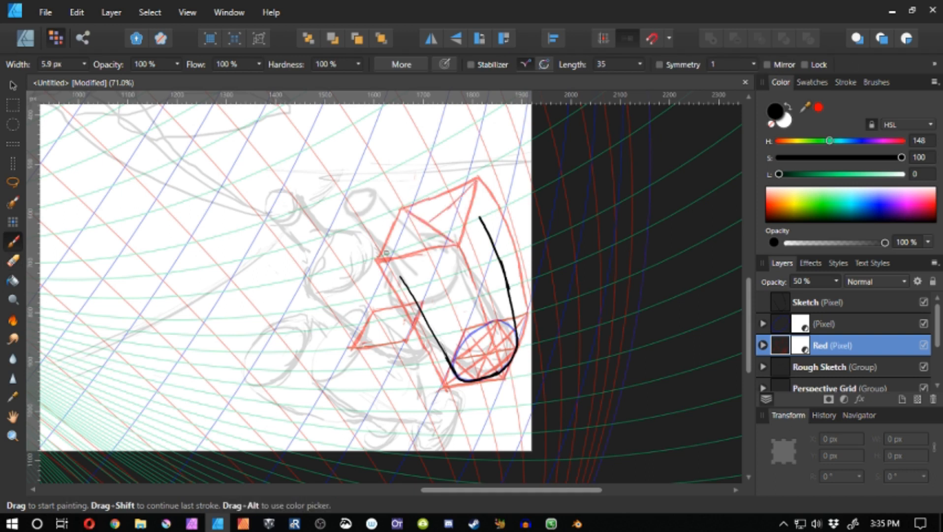
Ink the bottle's elliptical ends on Sketch, erasing stray construction lines on Red
click(824, 323)
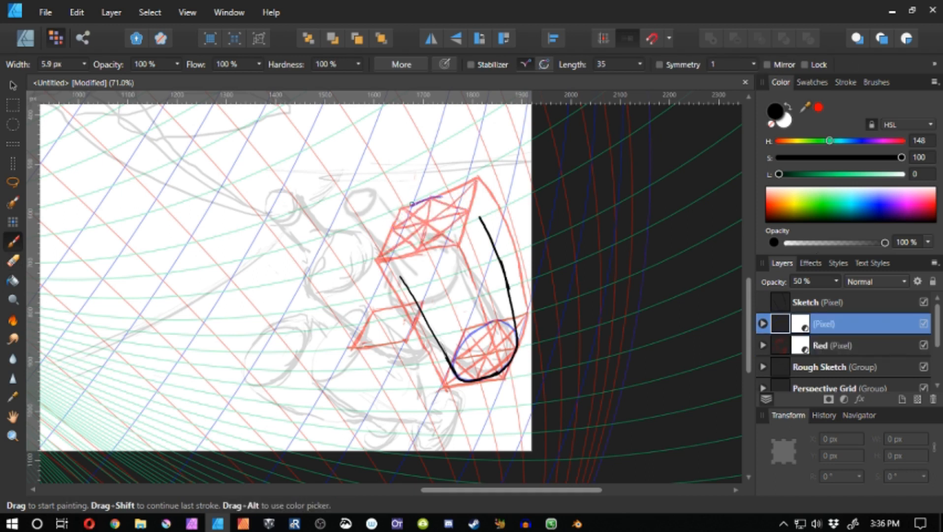
click(821, 303)
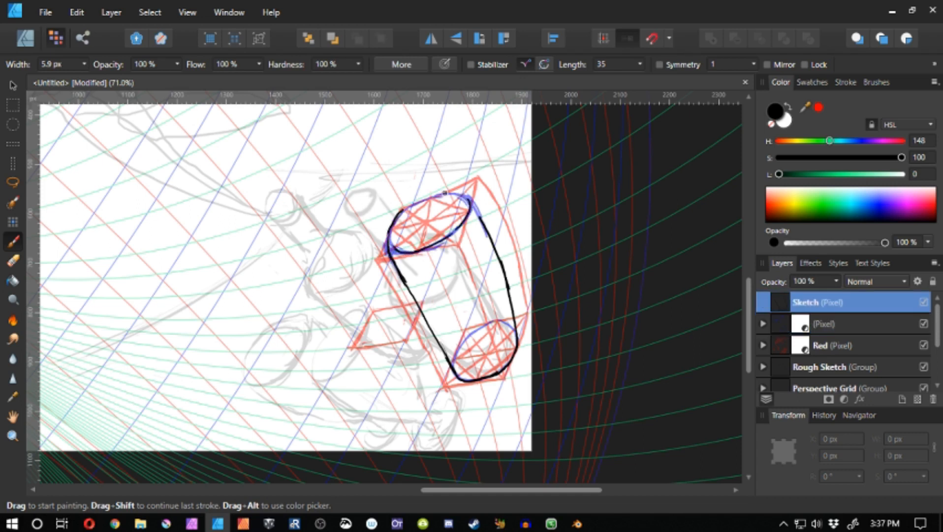
click(842, 345)
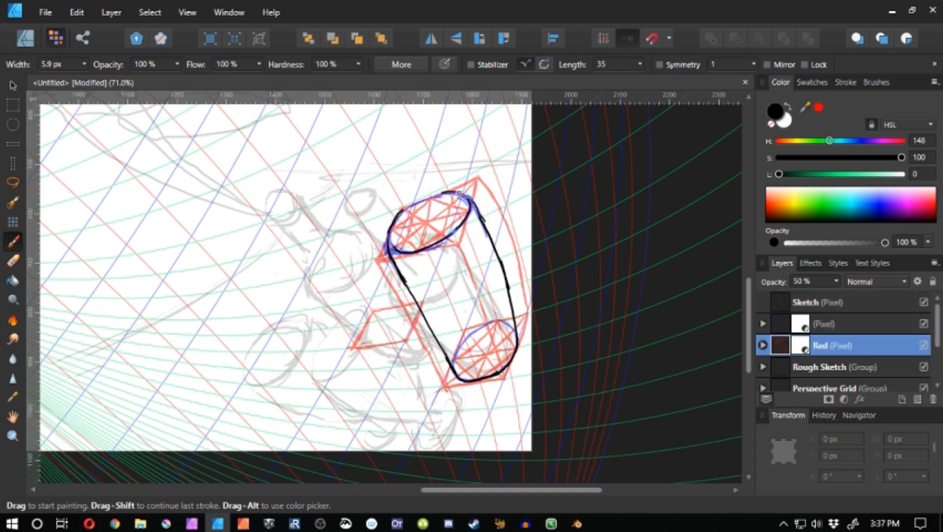
click(11, 260)
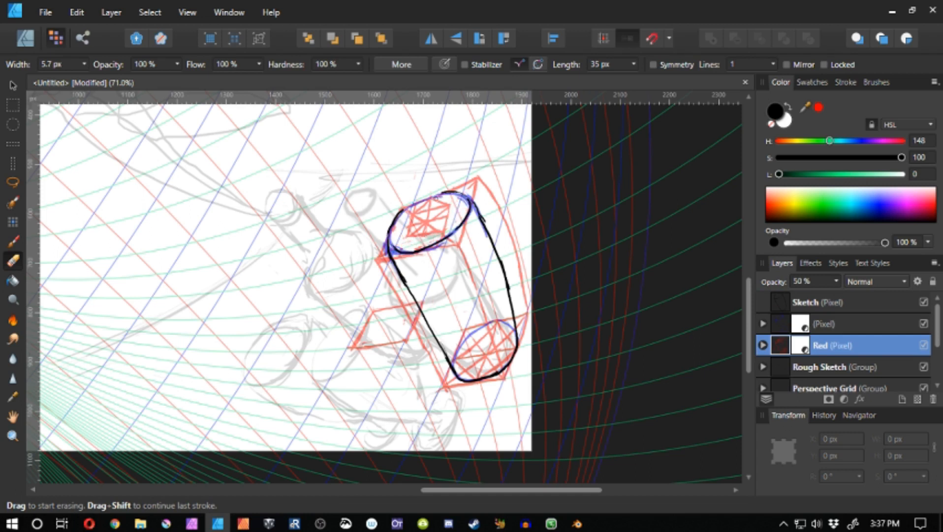
click(818, 303)
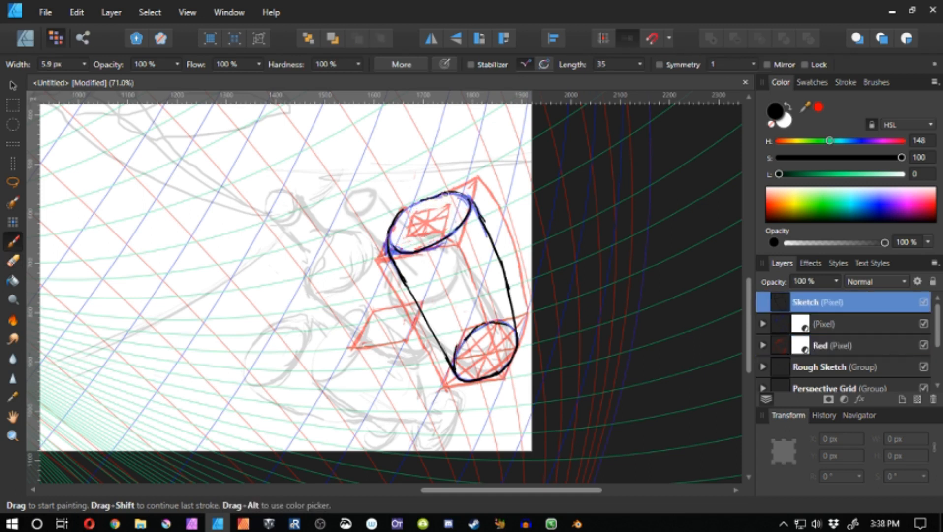
Draw blue and green guide marks and ink the bottle's neck and lip
click(825, 324)
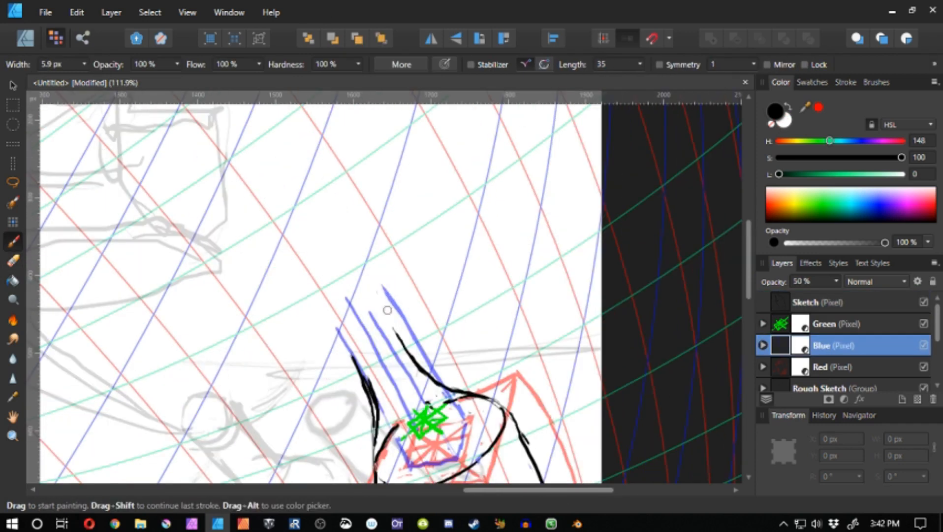
click(830, 302)
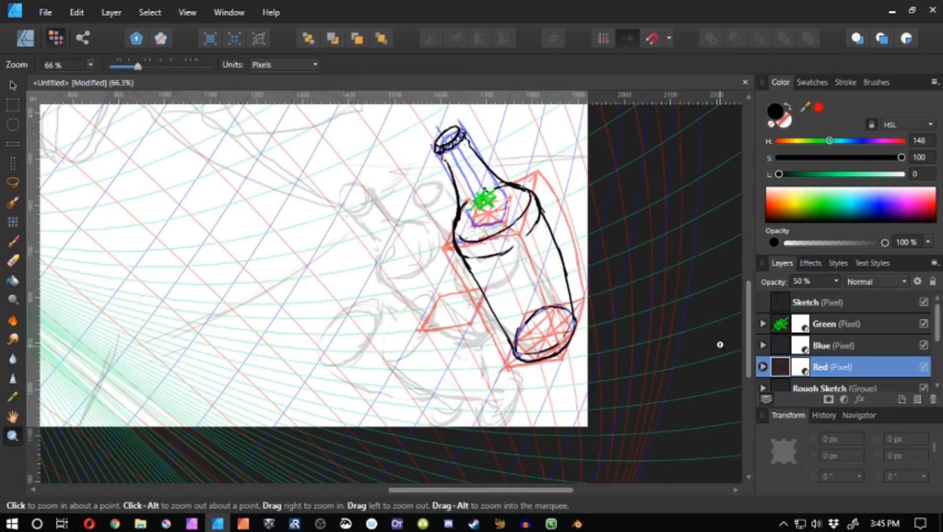
Brush a larger red perspective box leftward around the bottle over the rough sketch
click(12, 240)
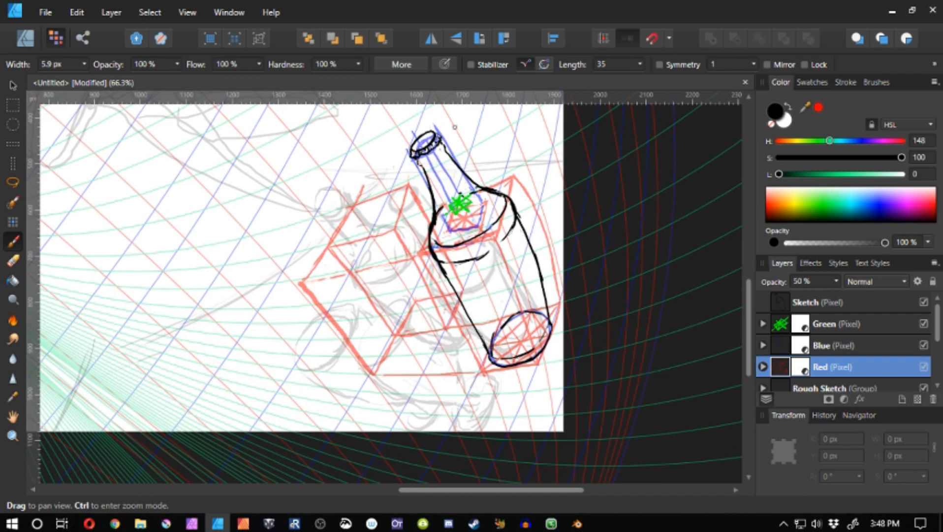
Draw green box constructions atop the red block and blue guide lines from the bottle neck
click(825, 324)
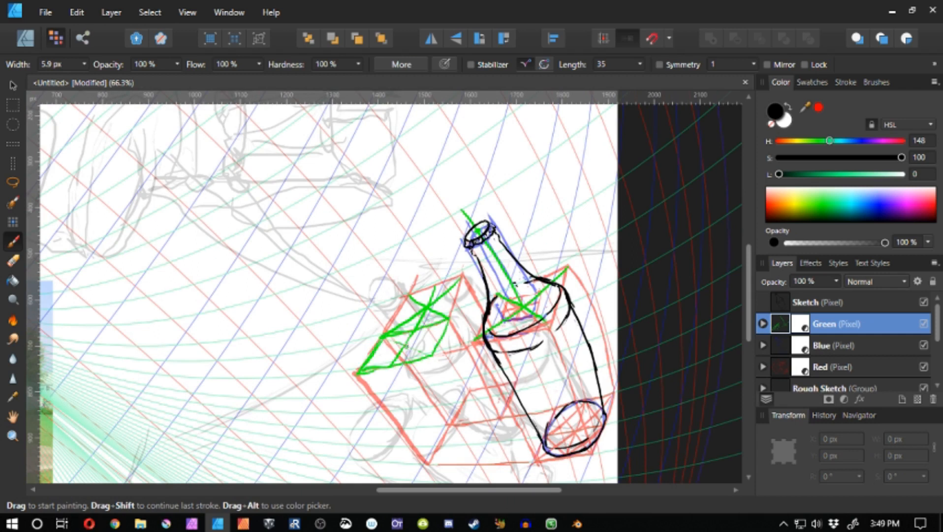
click(842, 344)
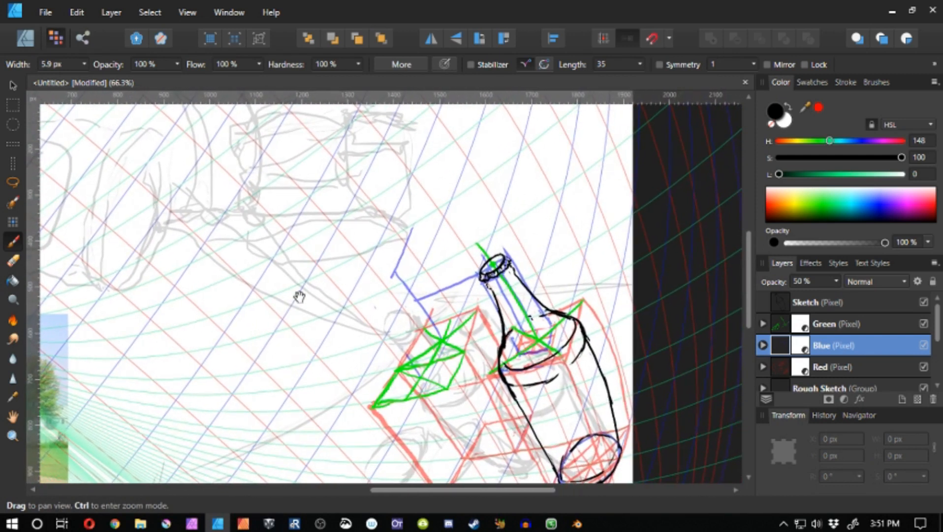
mouse_move(396, 235)
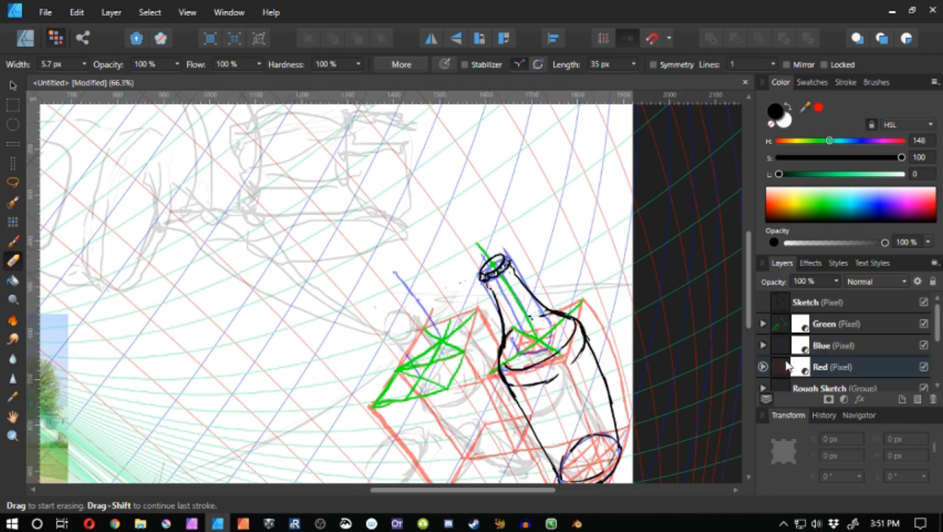
Touch up the Red layer, then lasso and delete the green construction lines off the left box
click(842, 367)
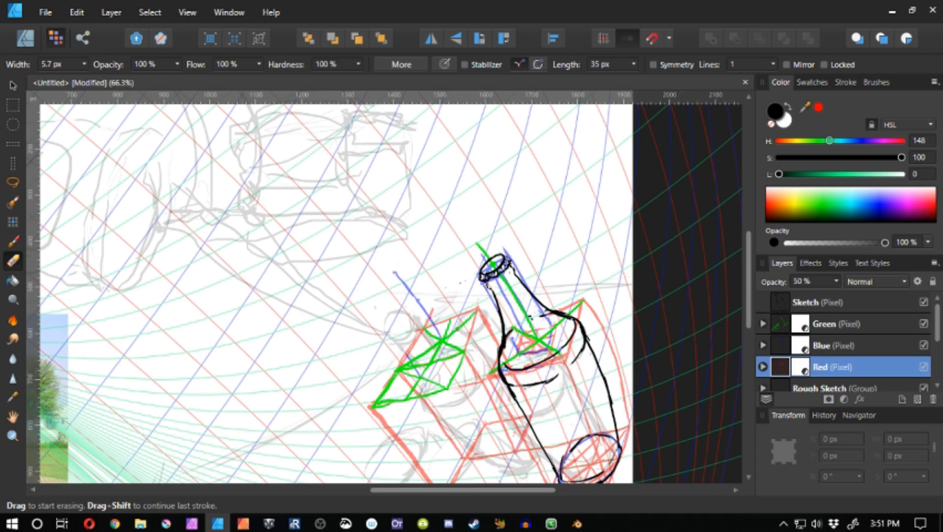
click(13, 242)
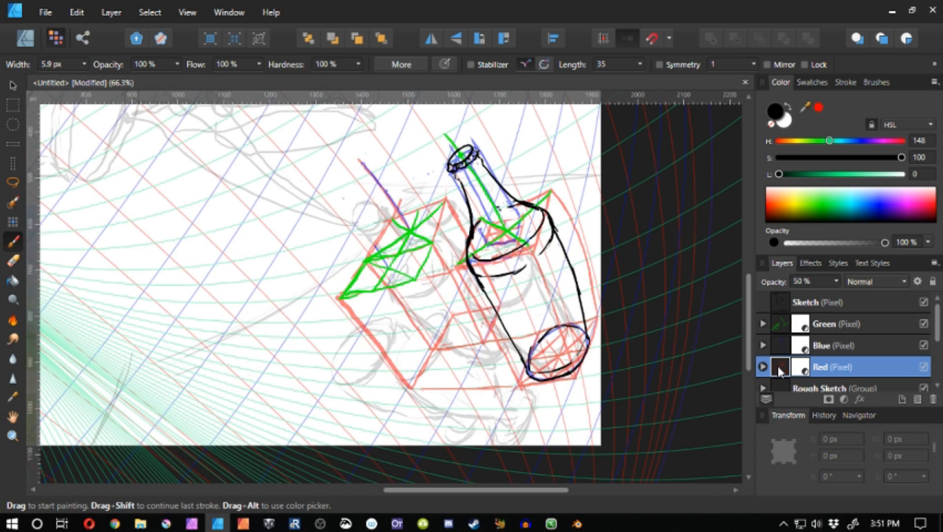
click(12, 260)
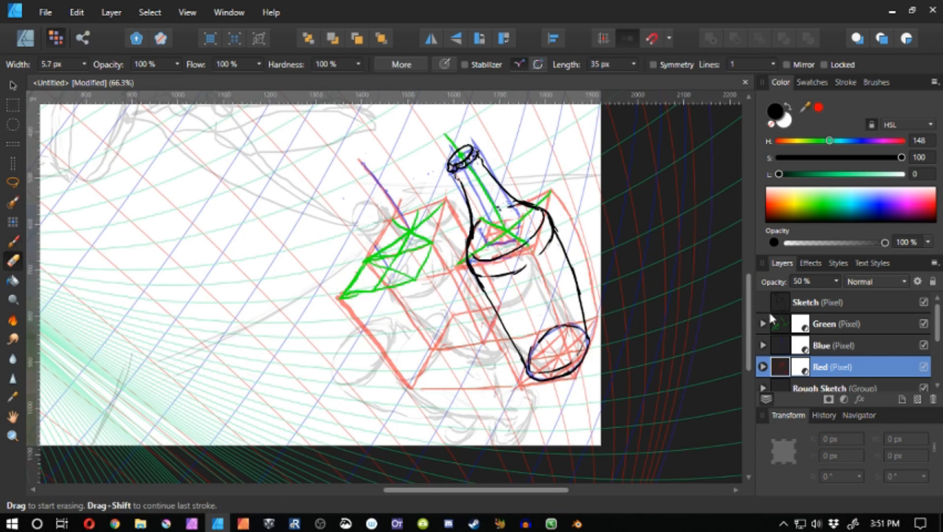
click(842, 324)
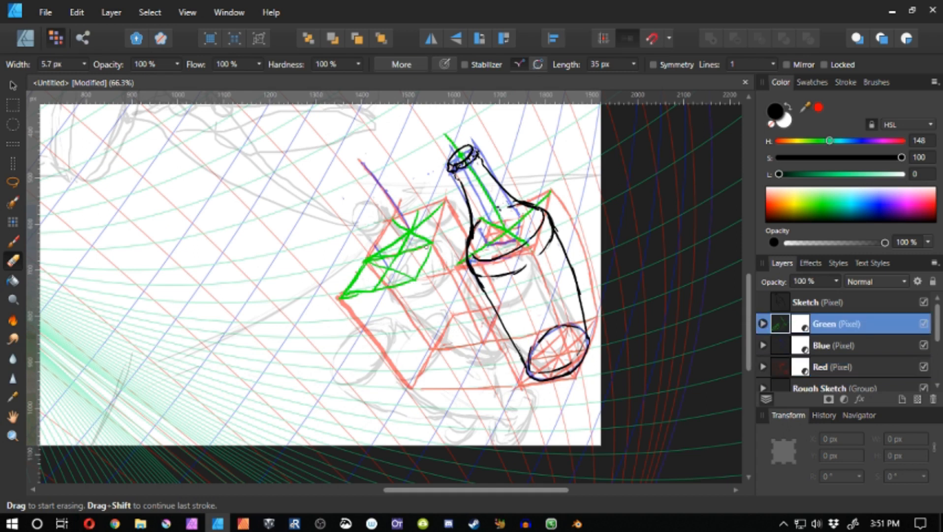
click(13, 182)
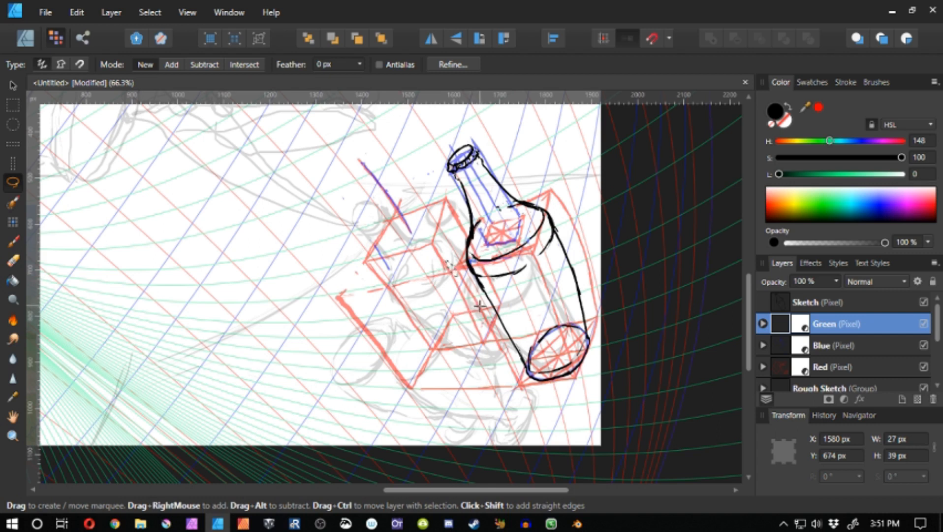
mouse_move(454, 339)
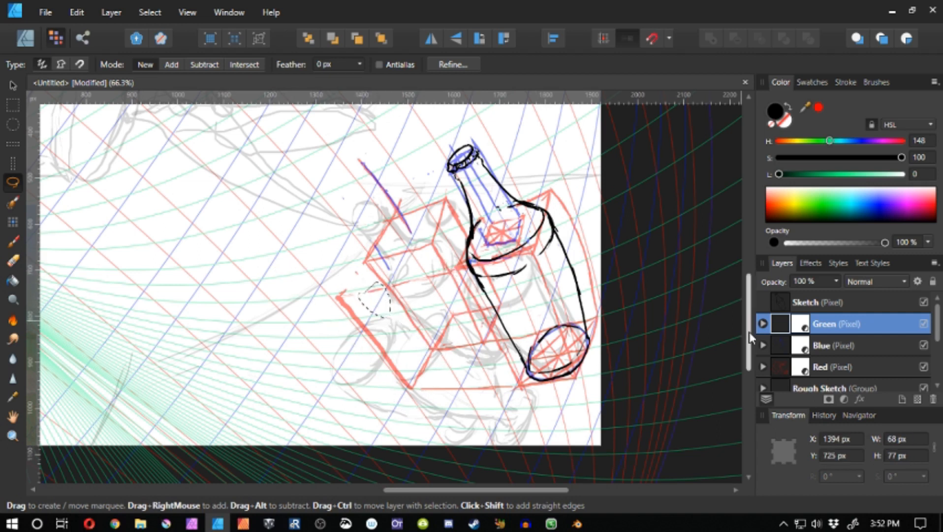
Clear the stray marks from the Blue and Red guide layers in turn
click(842, 345)
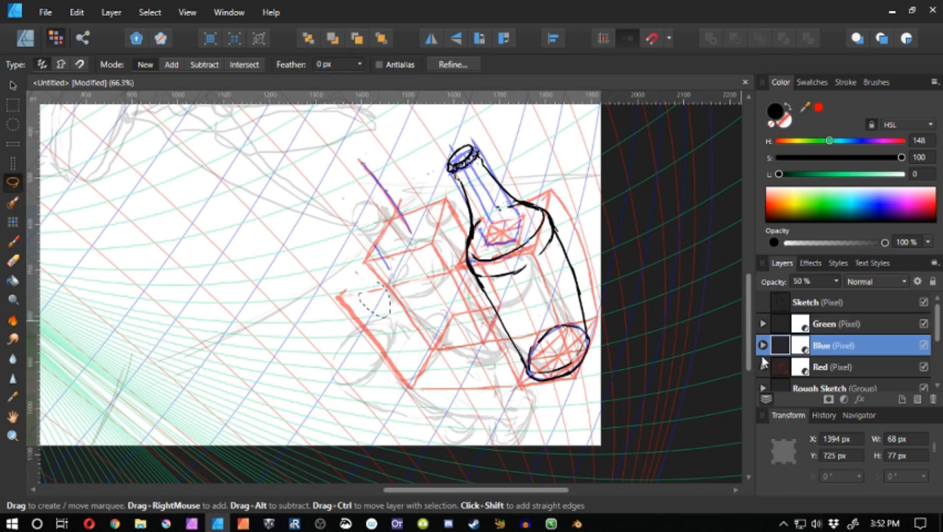
mouse_move(779, 328)
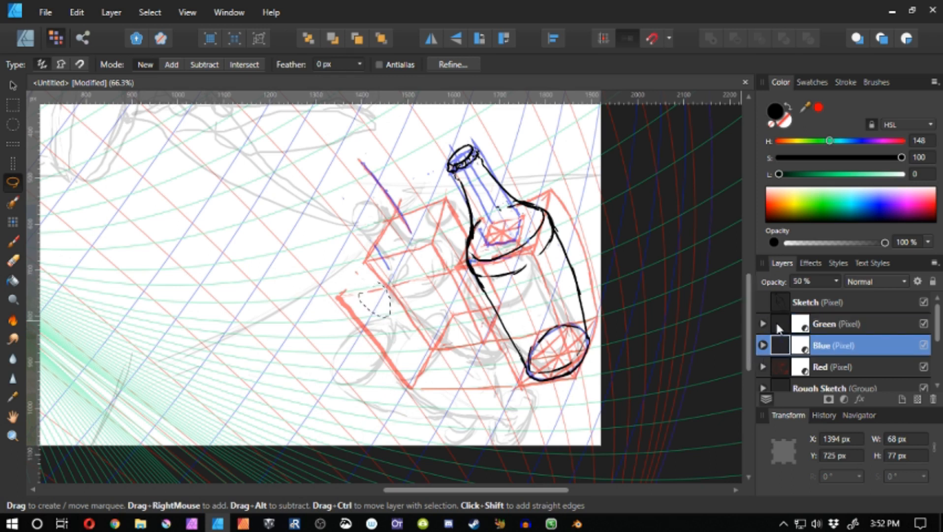
click(836, 367)
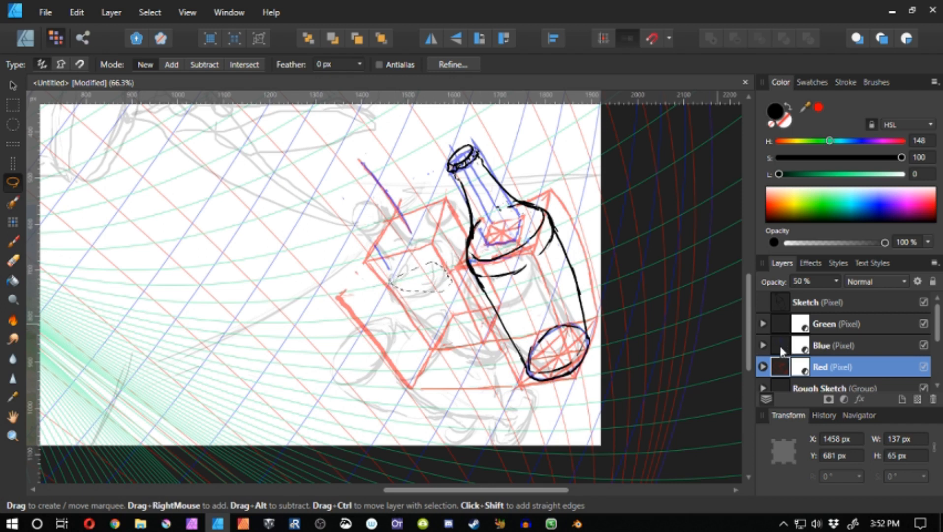
click(822, 345)
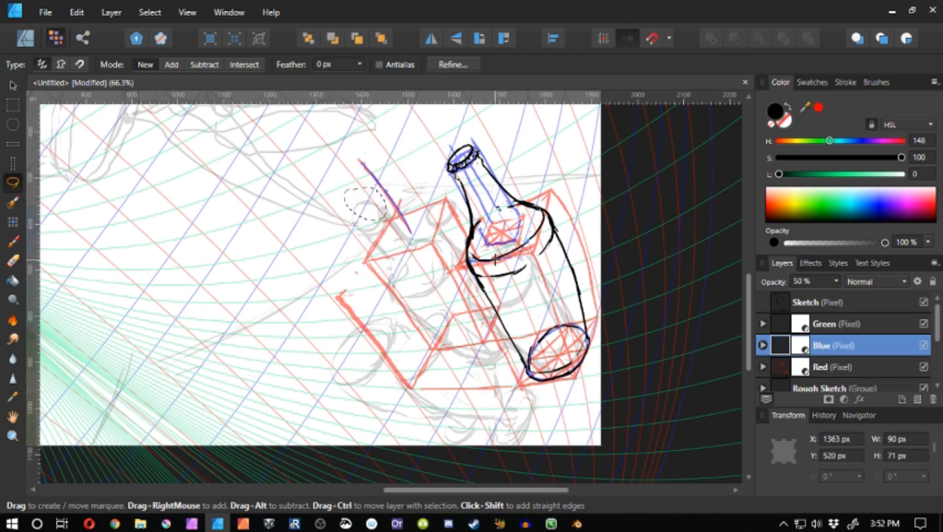
click(836, 367)
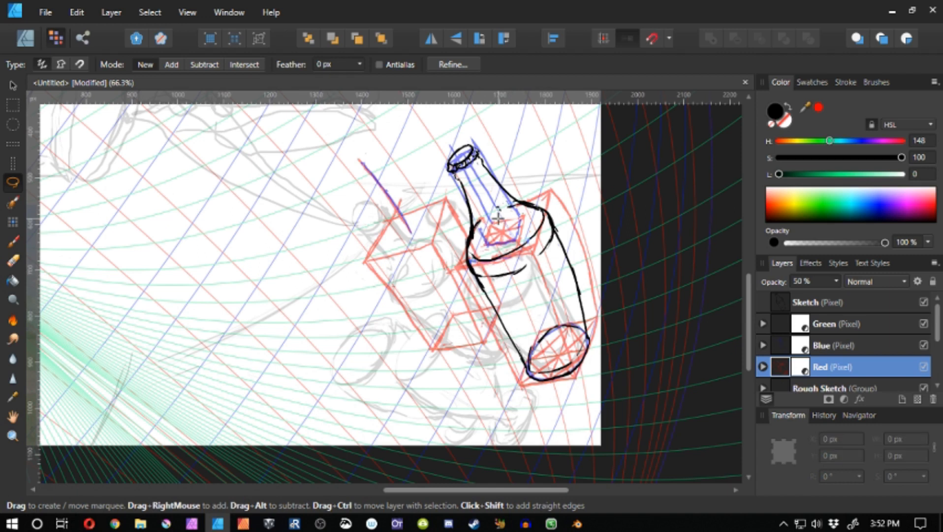
click(12, 241)
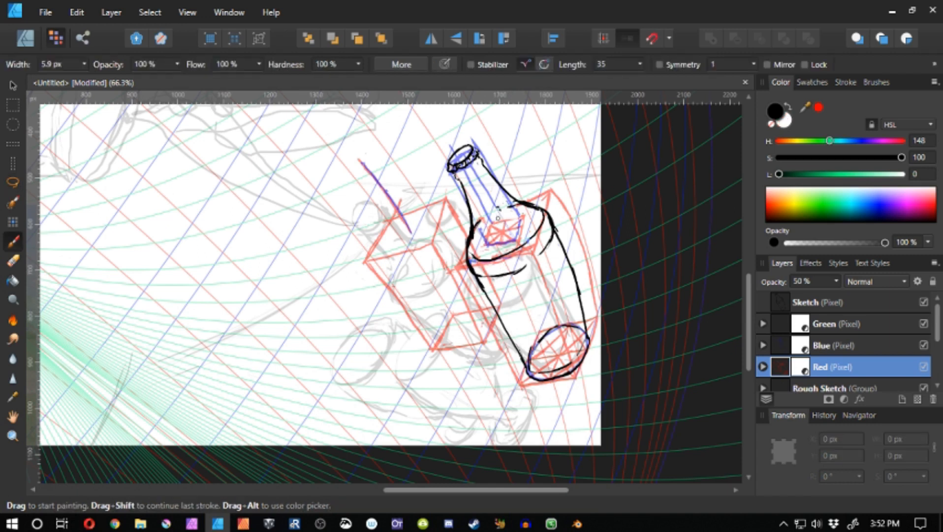
Draw green, blue and red ellipse guides and ink the second bottle's body, neck and capped mouth
click(824, 324)
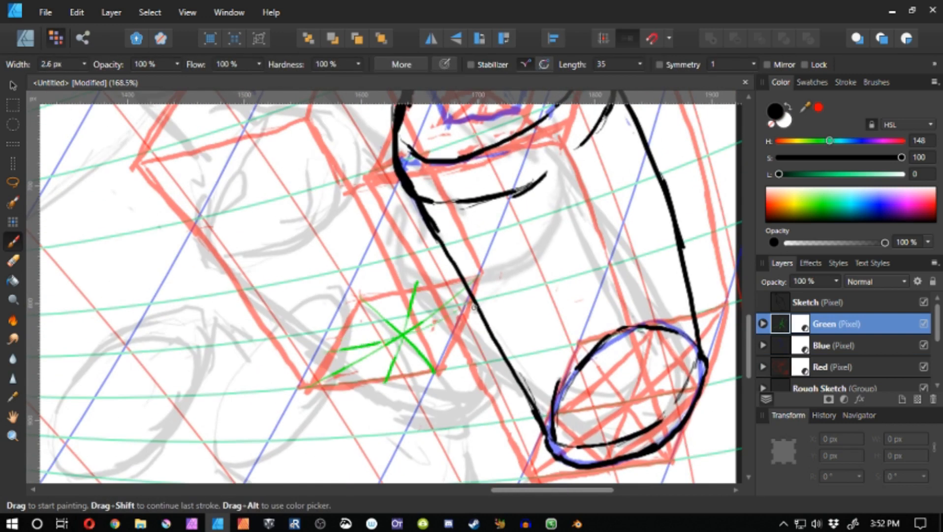
click(833, 345)
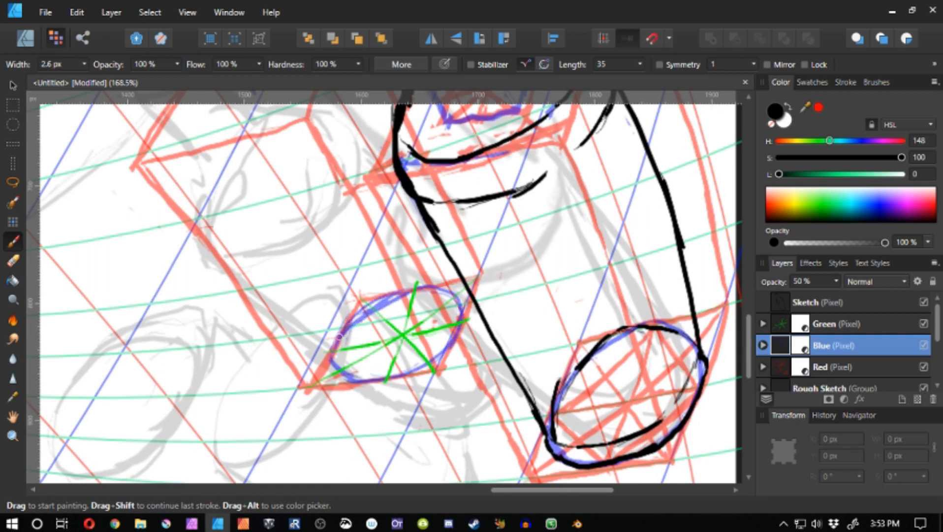
click(830, 303)
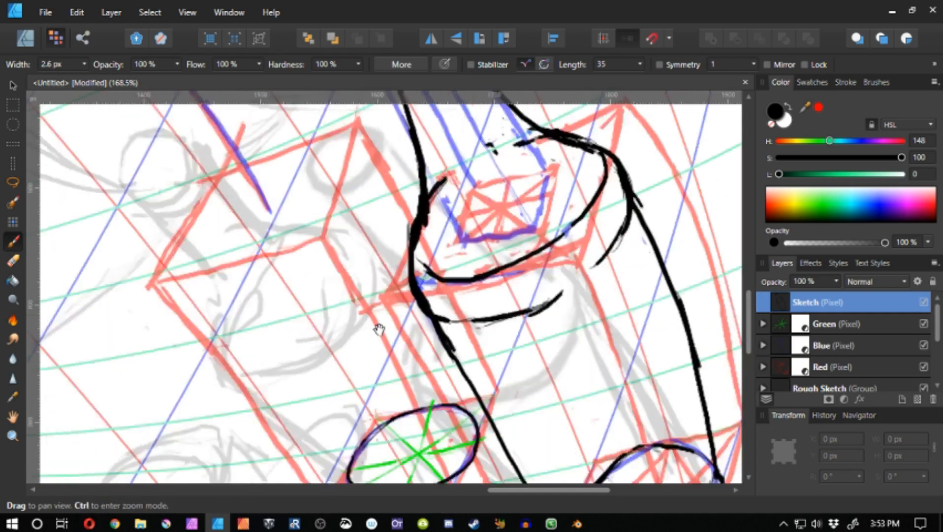
click(842, 366)
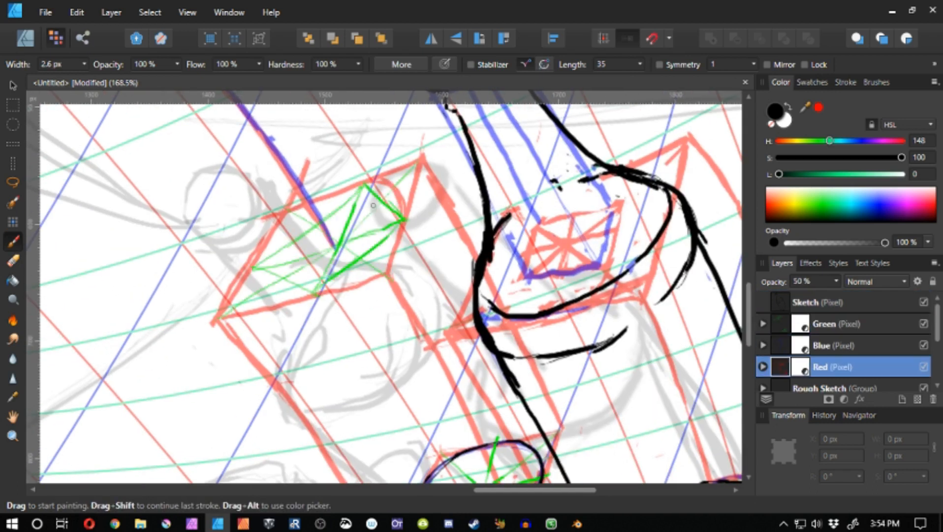
click(842, 302)
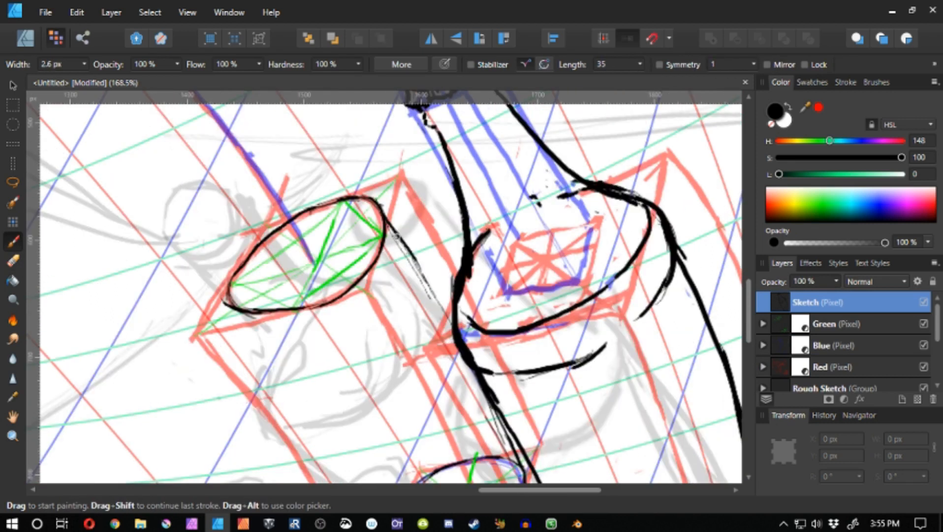
click(836, 366)
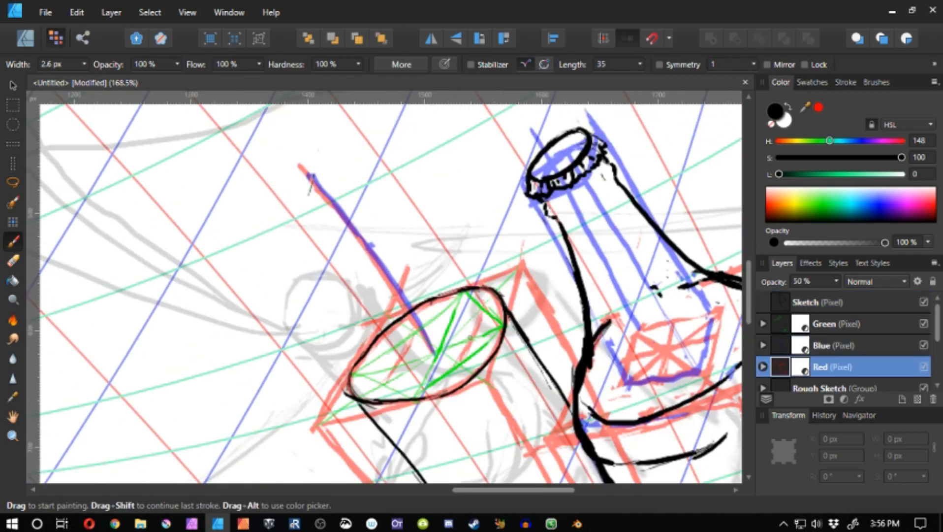
click(823, 345)
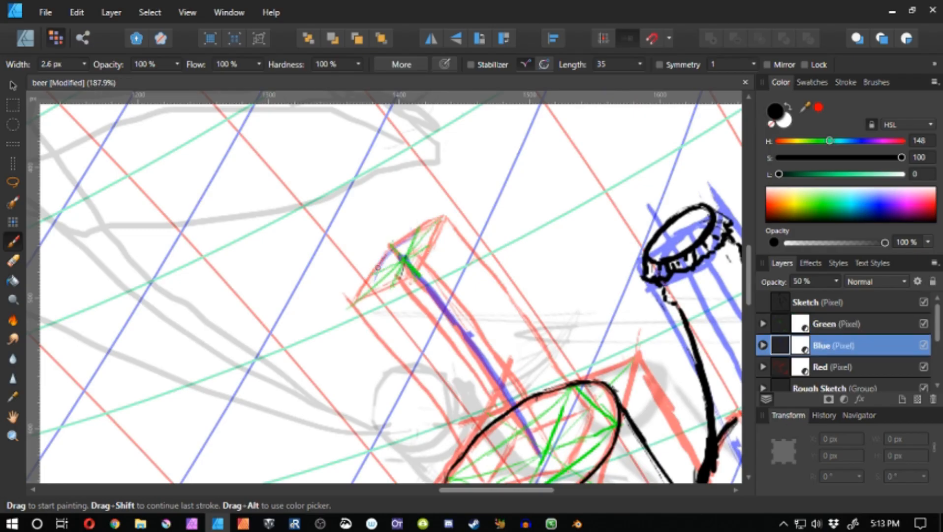
click(824, 303)
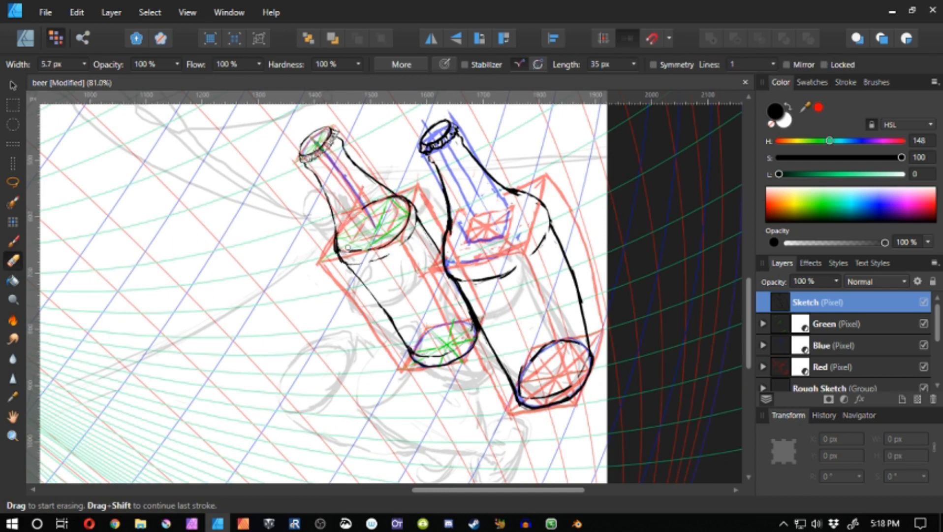
Rough in blue and green perspective boxes with an inked ellipse below the bottles
click(12, 241)
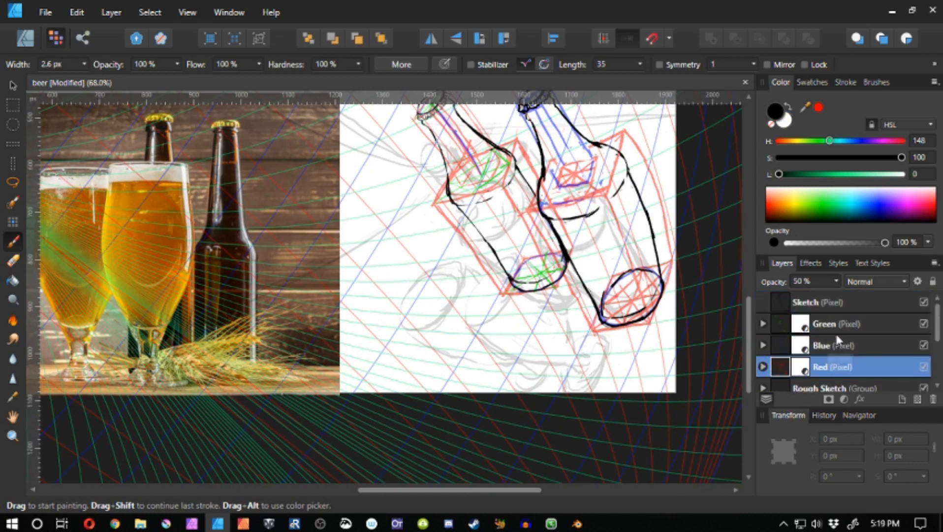
click(842, 344)
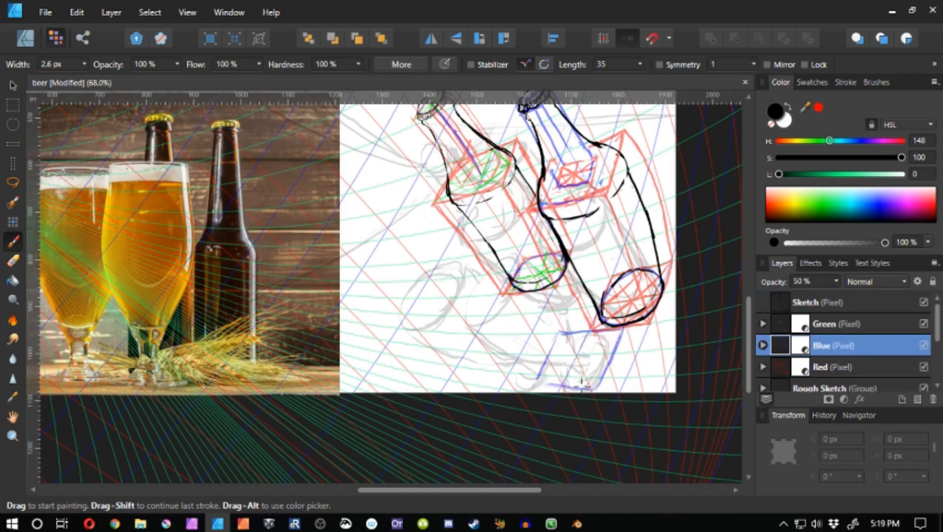
click(12, 260)
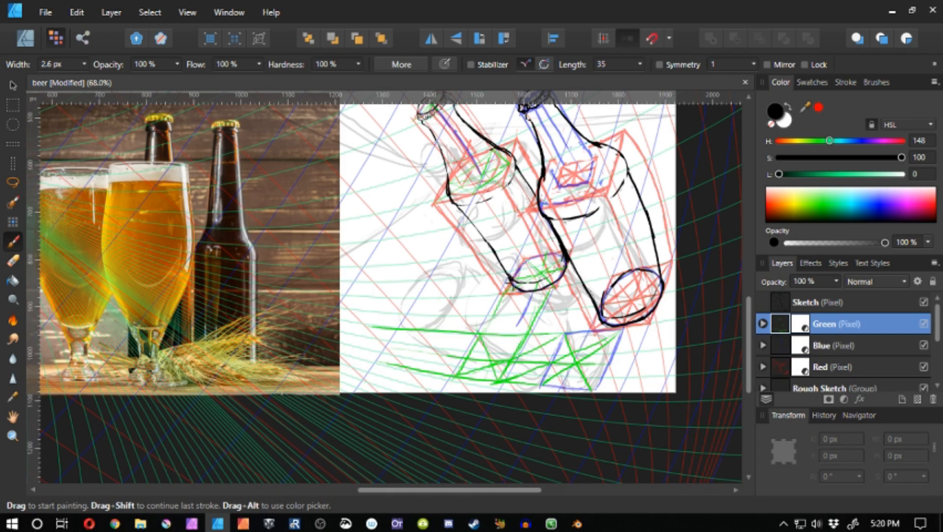
click(842, 345)
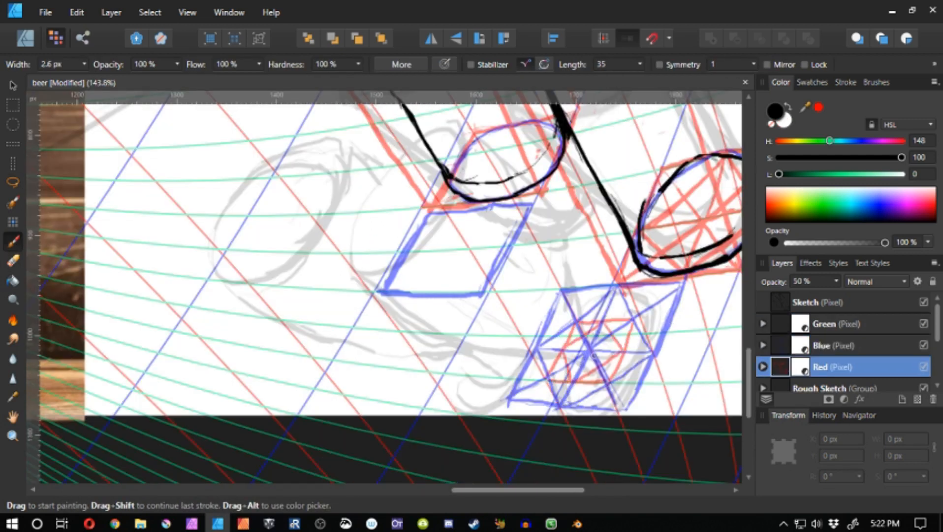
click(824, 345)
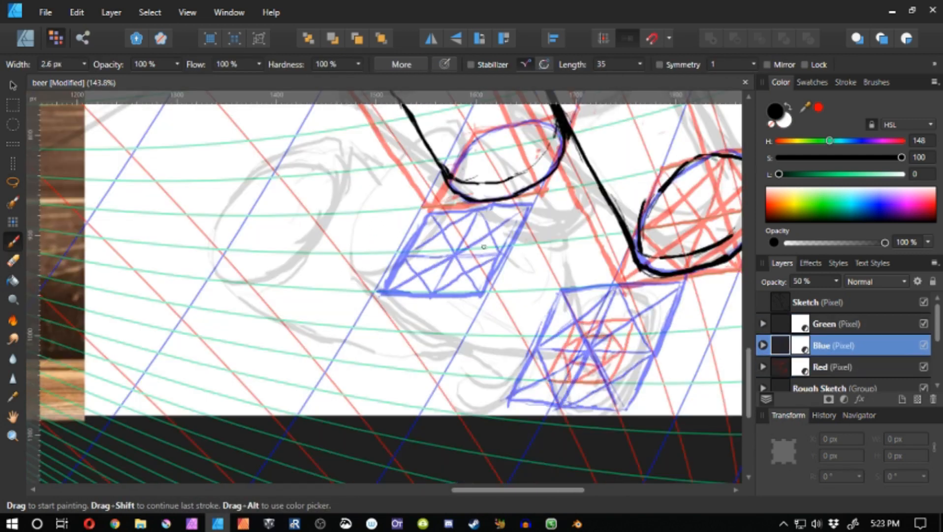
click(830, 302)
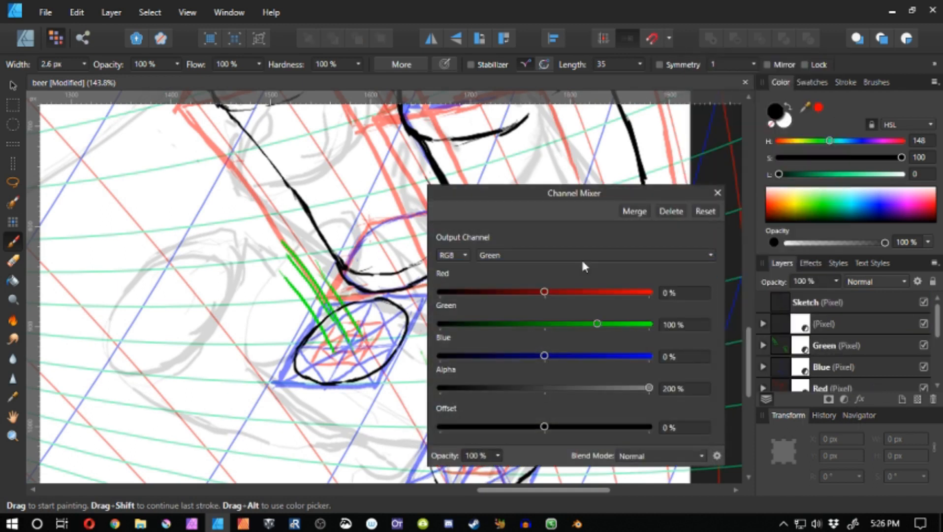
Remix the layer's red, green and alpha output channels in Channel Mixer so the cyan strokes turn magenta
click(596, 255)
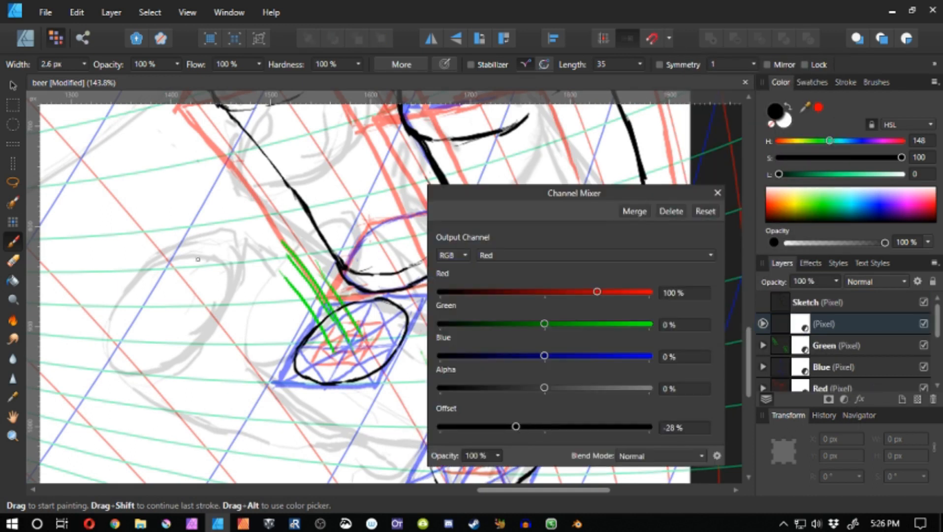
click(596, 255)
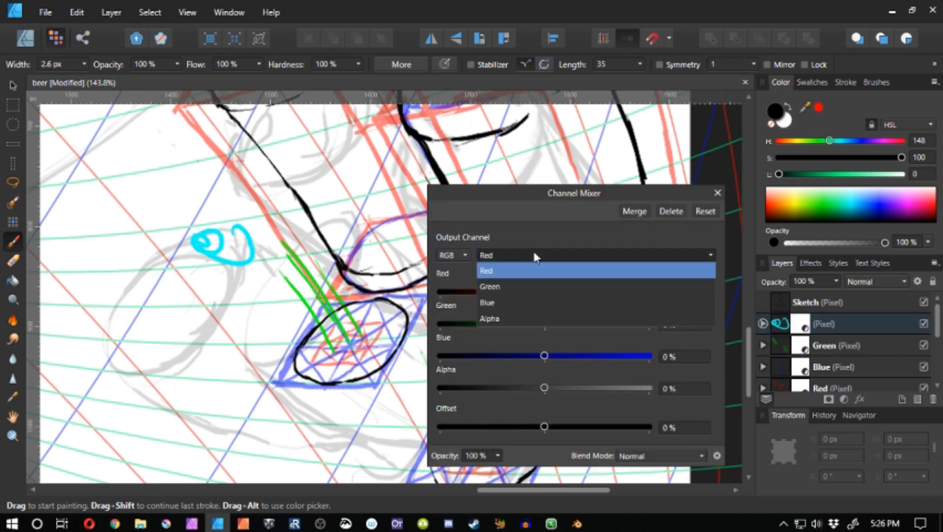
click(490, 285)
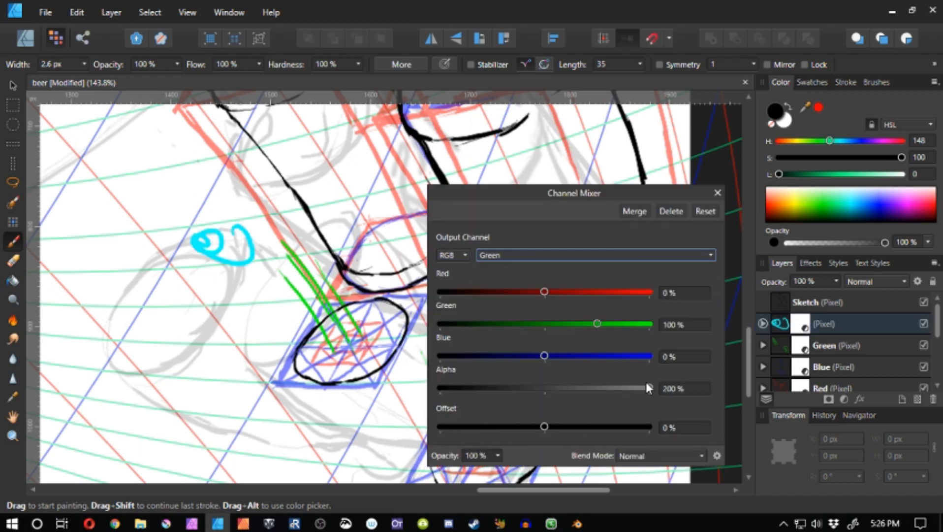
click(596, 255)
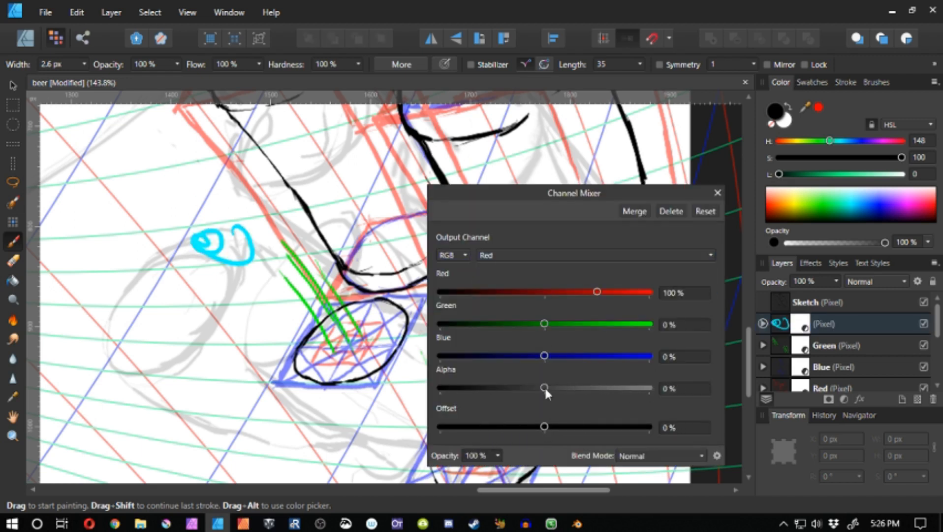
click(596, 254)
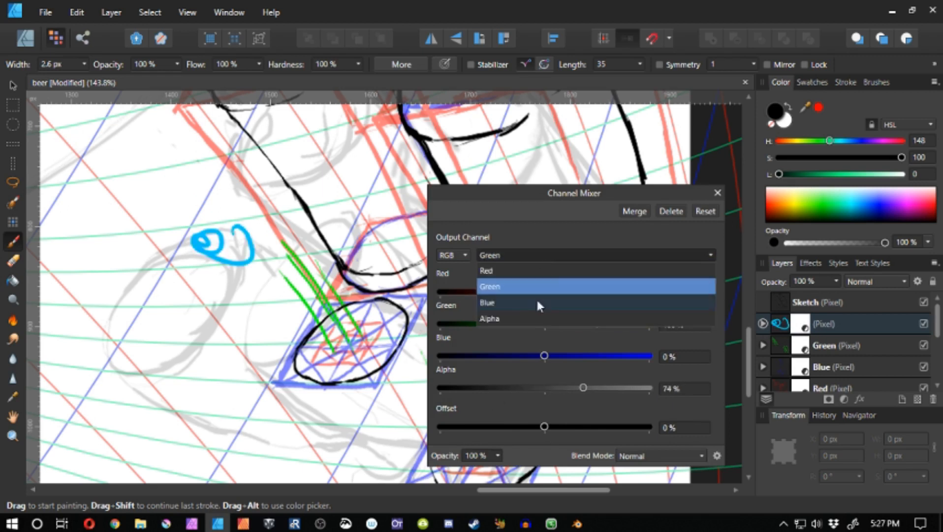
click(487, 270)
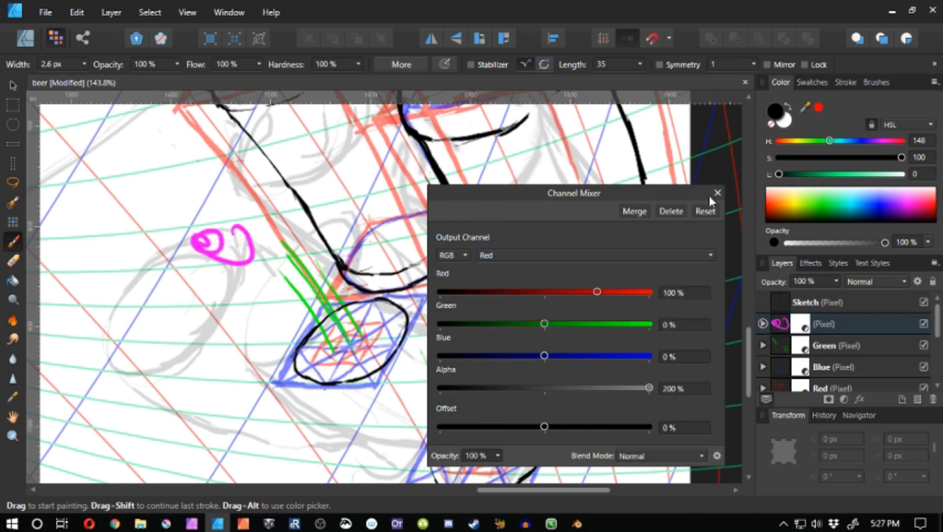
click(717, 192)
text(Purple)
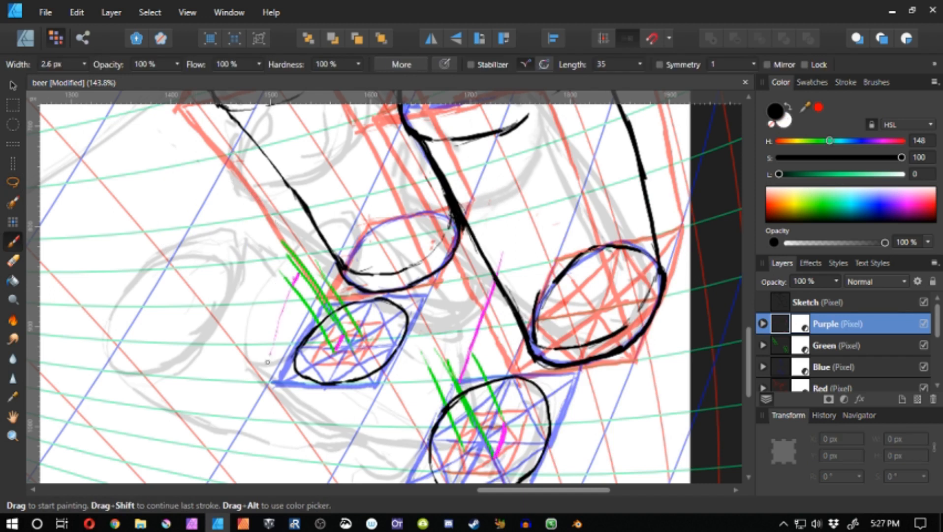
Lasso-delete the green strokes around the glass bases and move small magenta boxes onto both ellipses
scroll(down, 3)
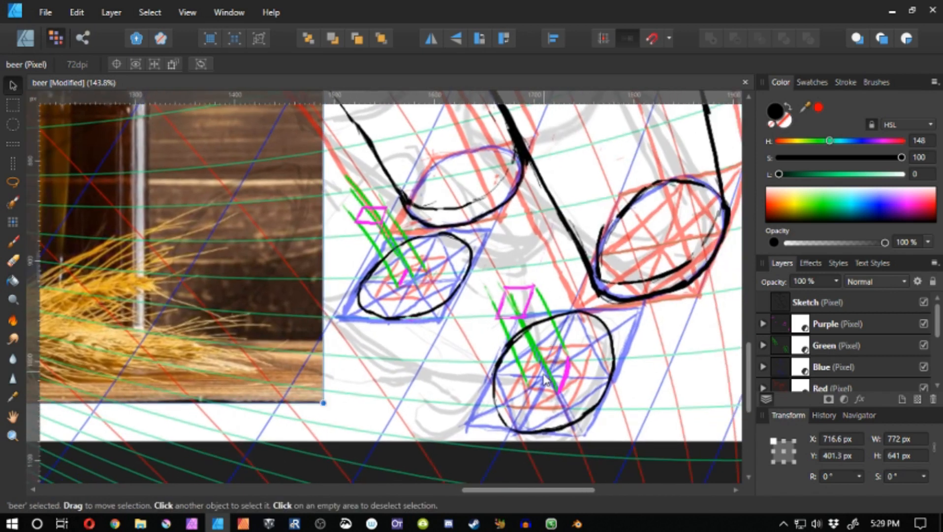
click(836, 345)
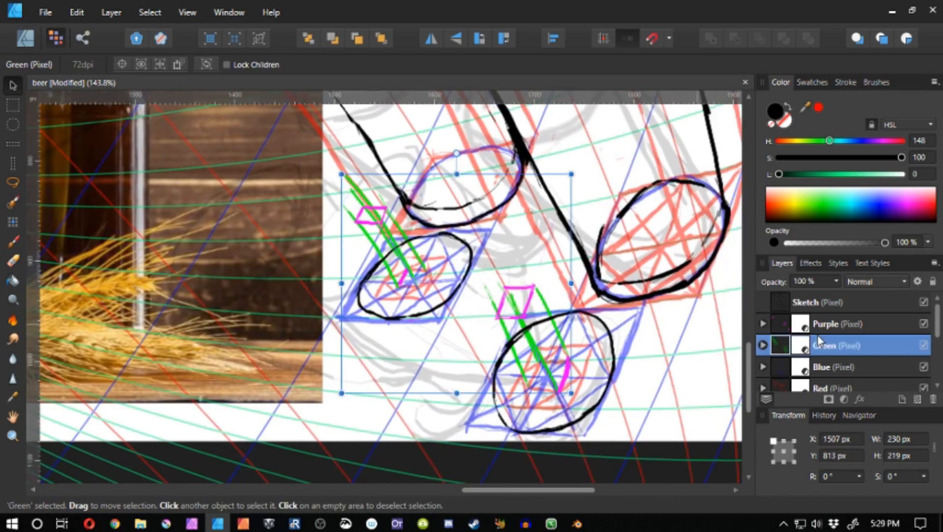
click(13, 182)
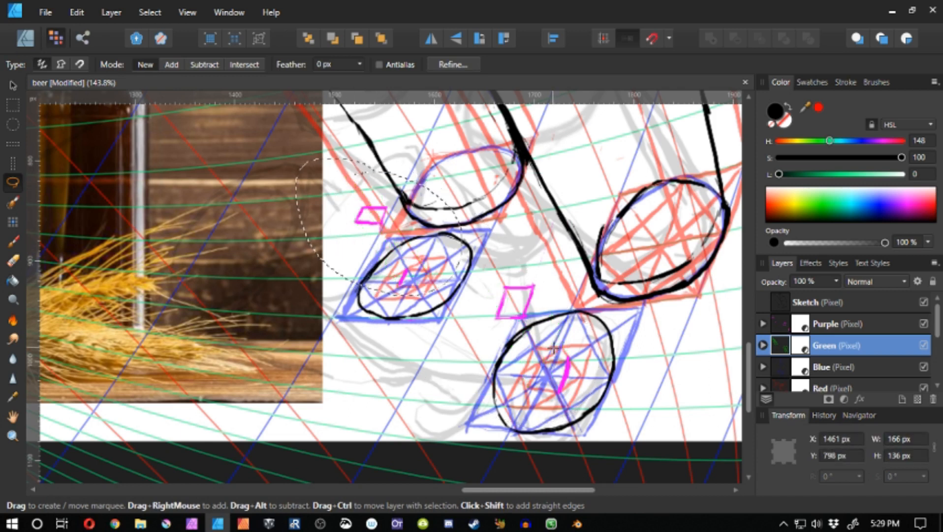
click(827, 324)
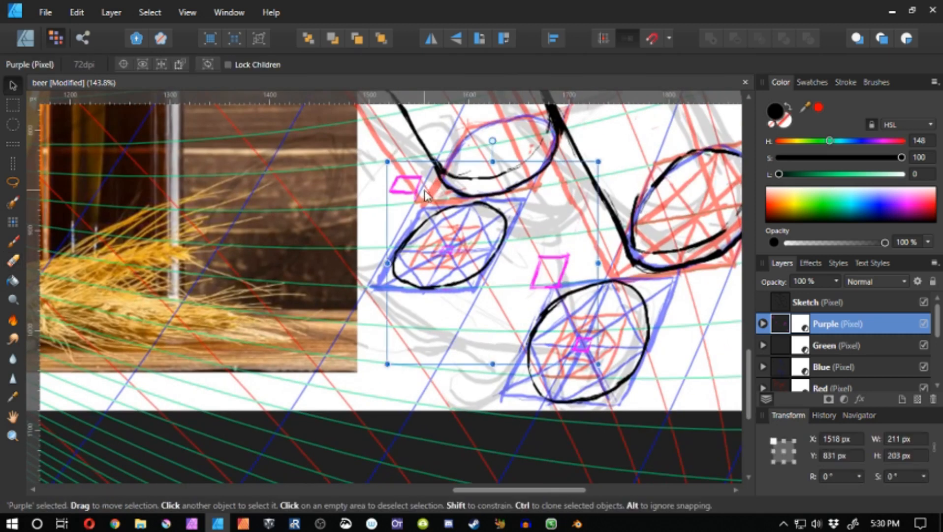
click(12, 241)
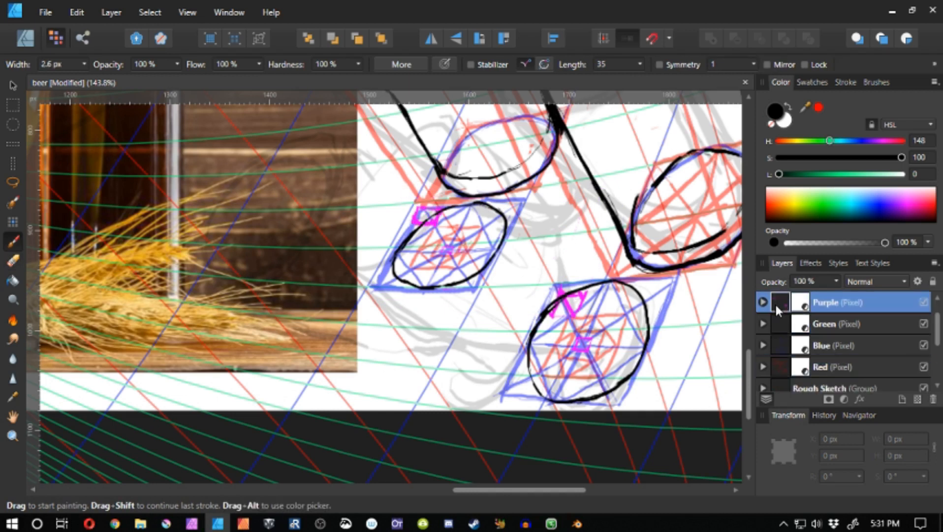
Ink black stem shapes inside both glass-base ellipses on the Sketch layer
click(842, 367)
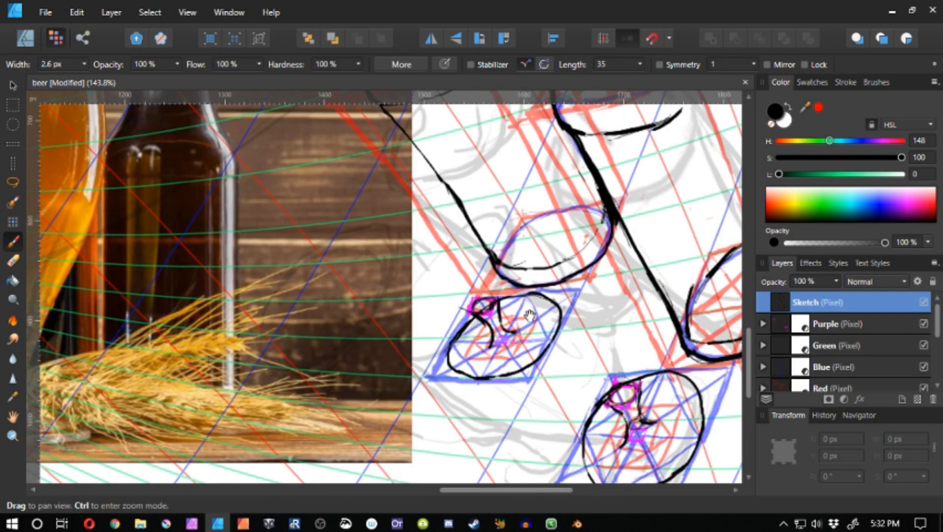
click(836, 324)
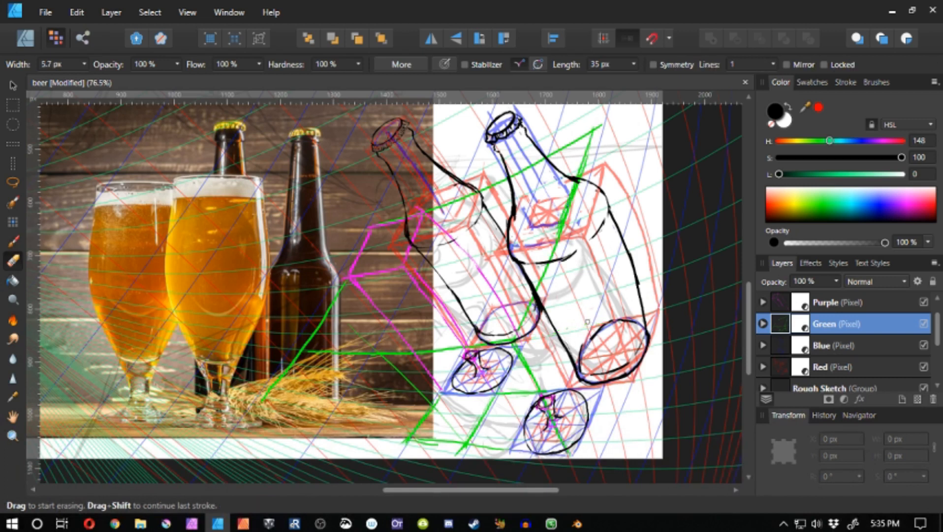
Erase the large green triangle and toggle the colour layers to check the ink
click(826, 301)
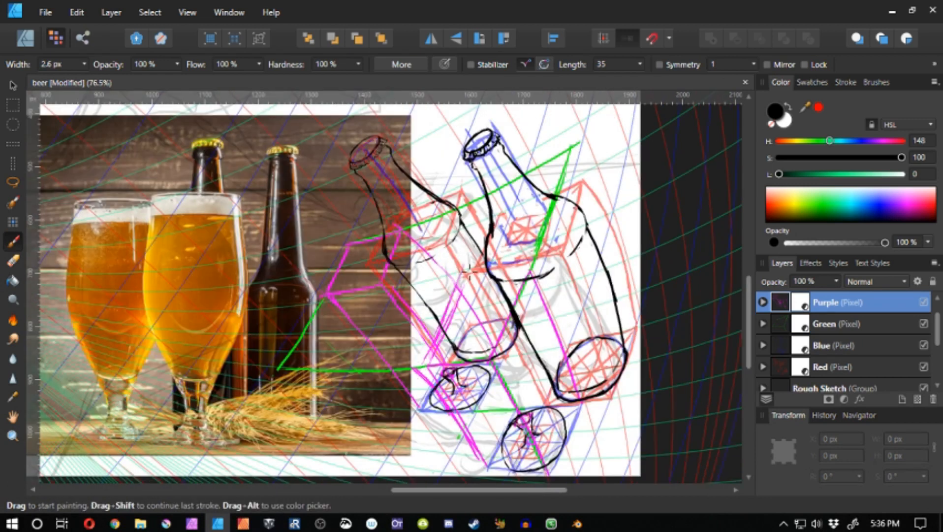
click(12, 260)
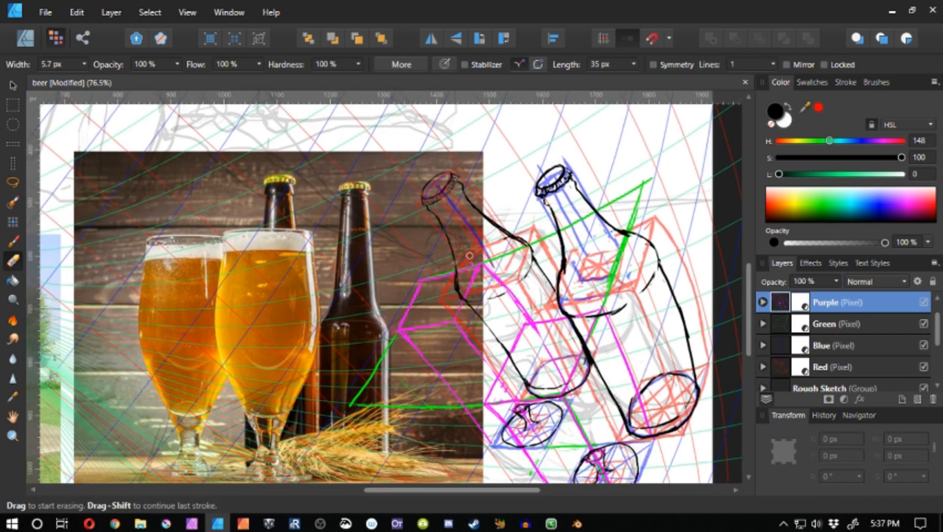
click(842, 344)
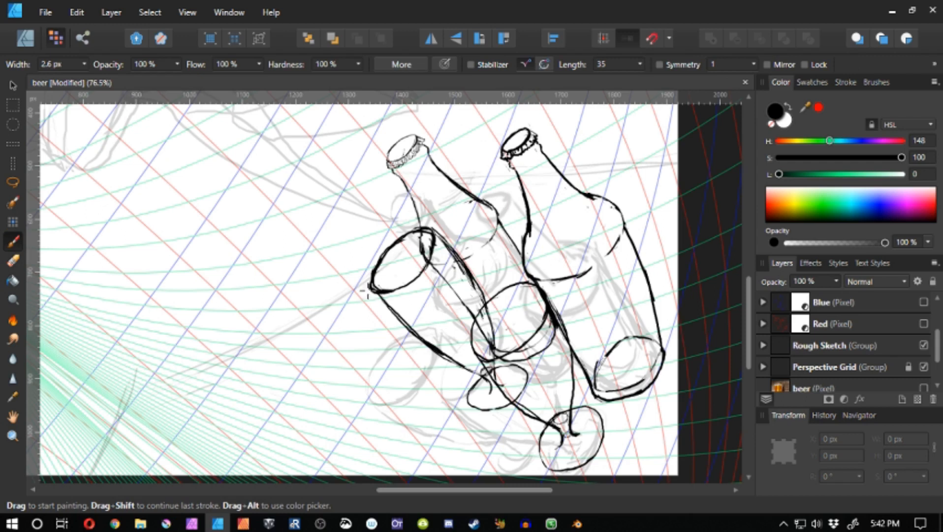
click(12, 260)
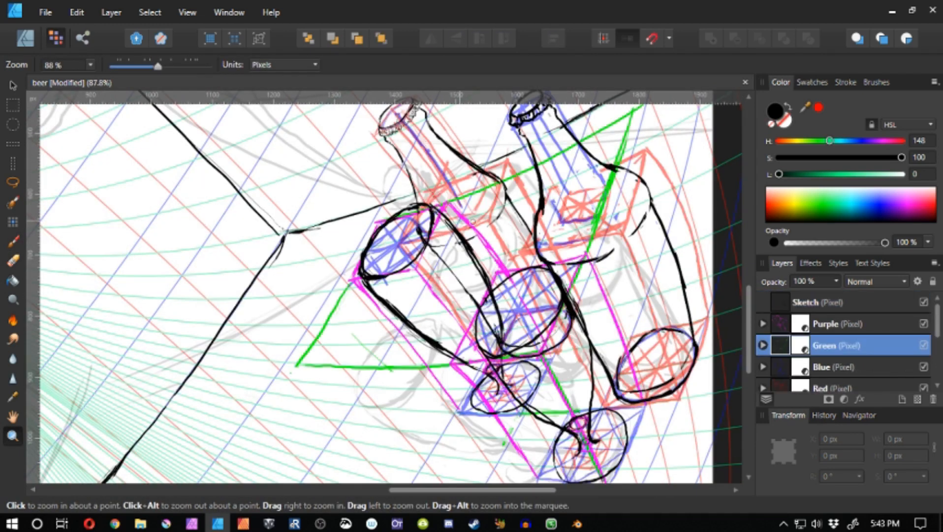
Redraw green construction lines inside the magenta boxes around the middle glass
click(836, 302)
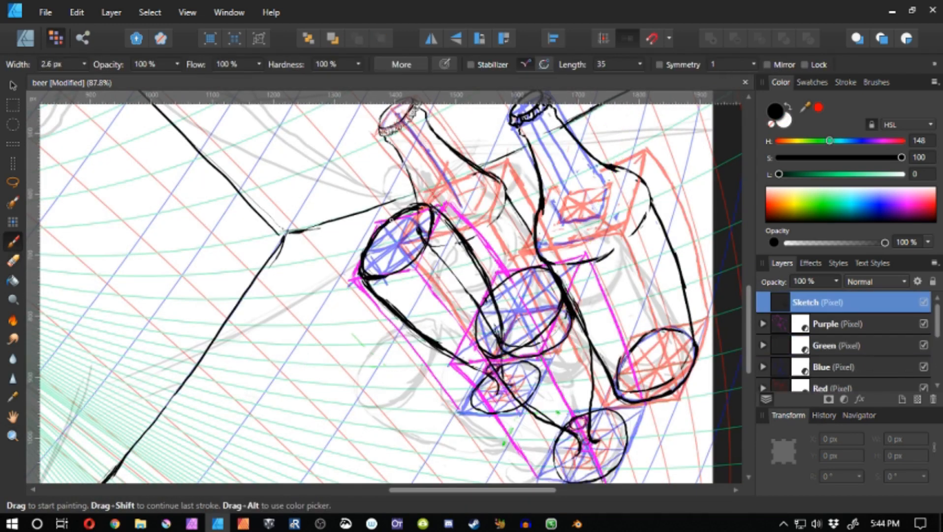
click(834, 345)
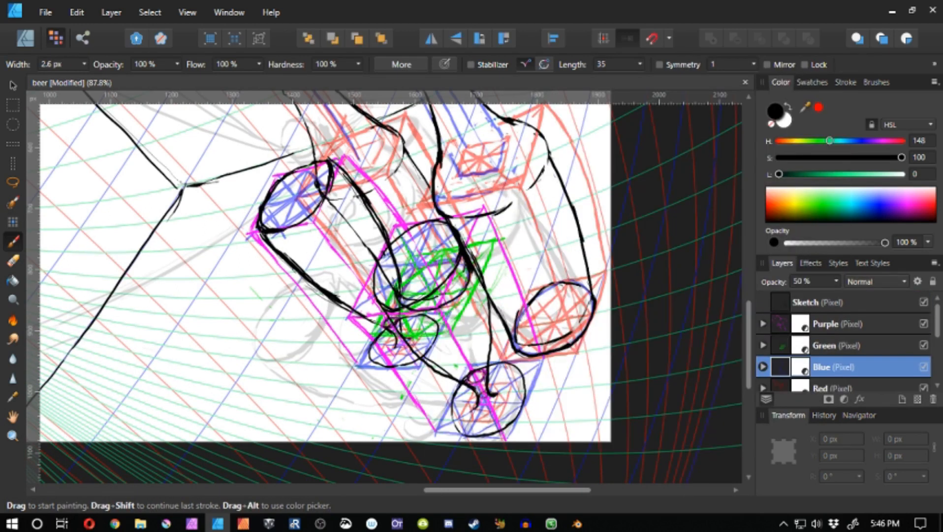
click(831, 303)
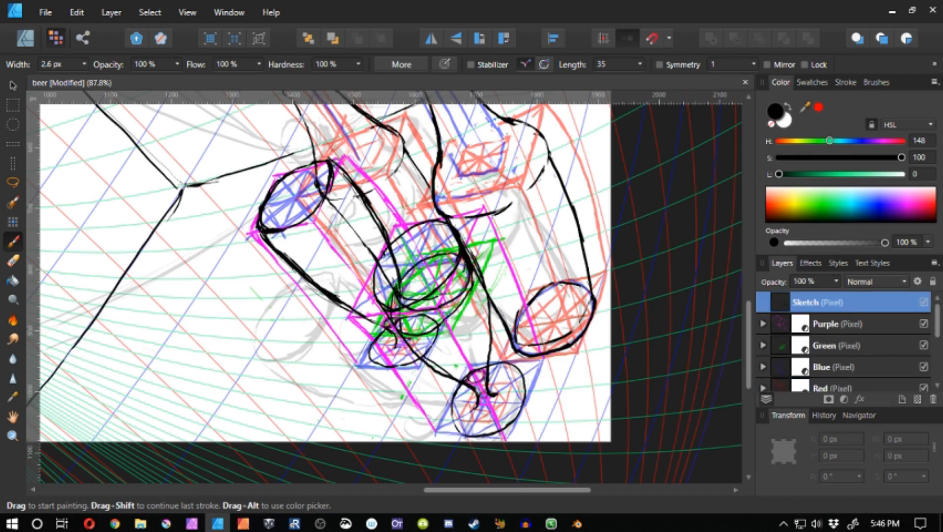
click(842, 345)
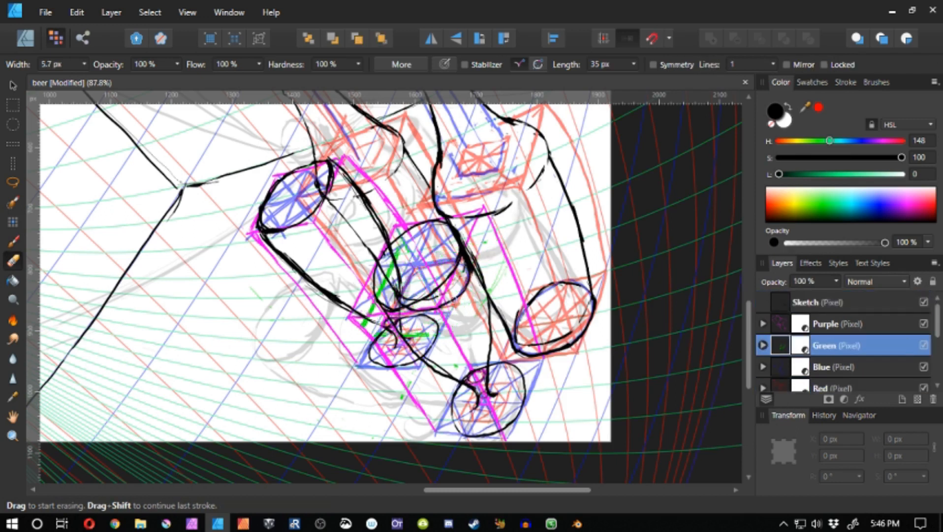
click(12, 241)
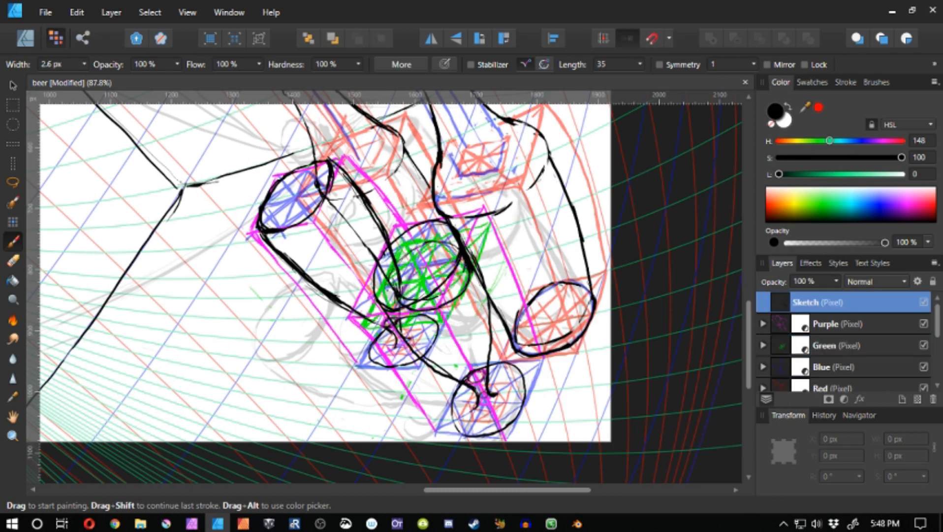
click(836, 346)
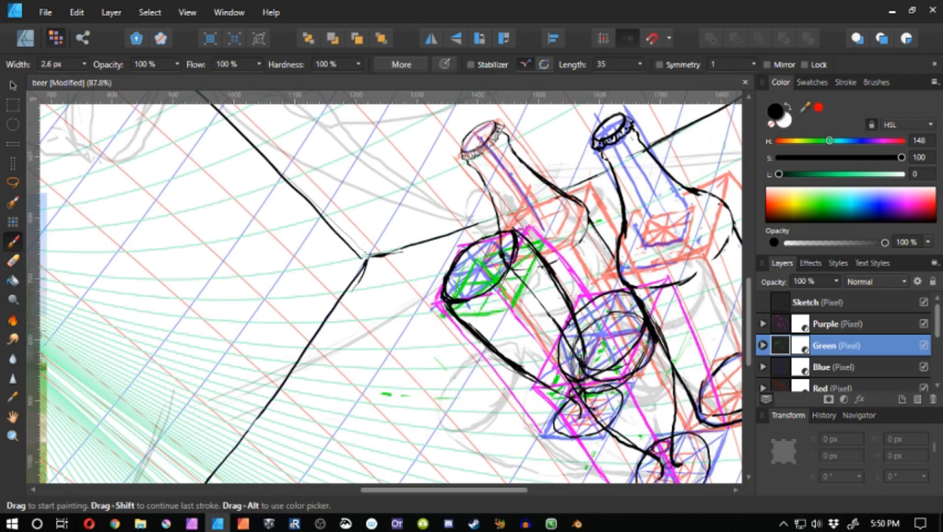
Rotate the view right and ink the balloon, its strings and ribbon bow on the Sketch layer
click(831, 303)
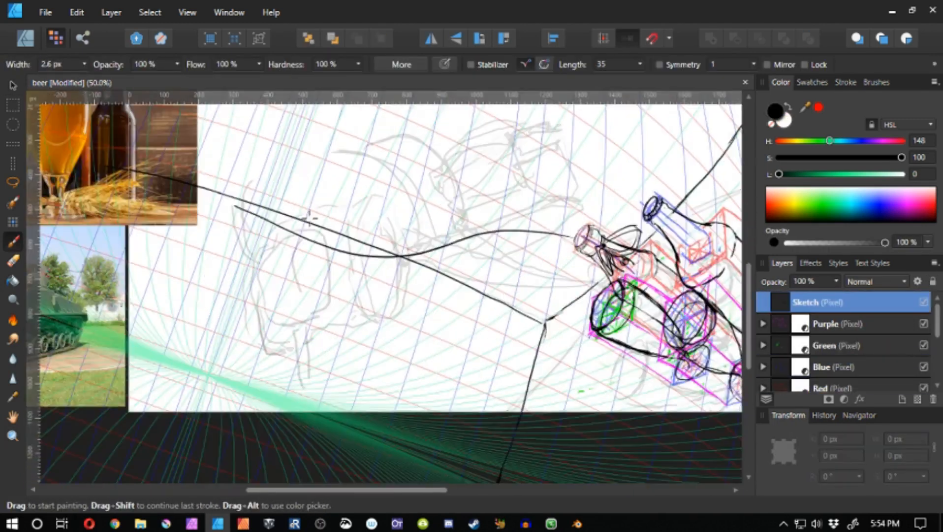
click(187, 12)
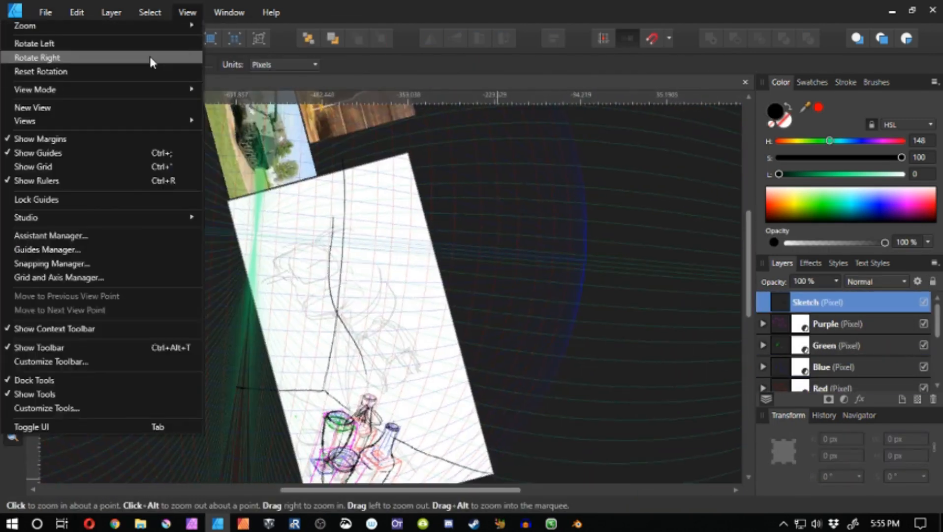
click(37, 57)
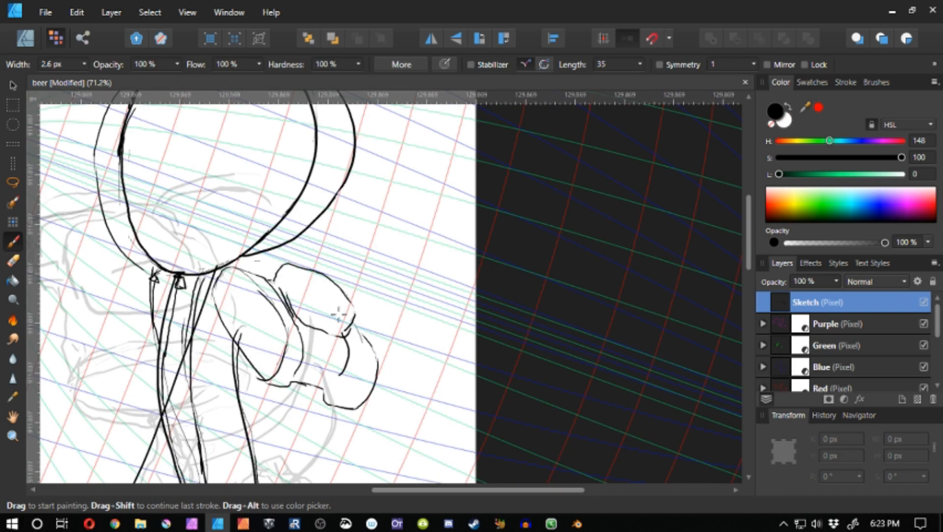
Reshape the inked ribbon bow beneath the balloon using a freehand selection
click(11, 183)
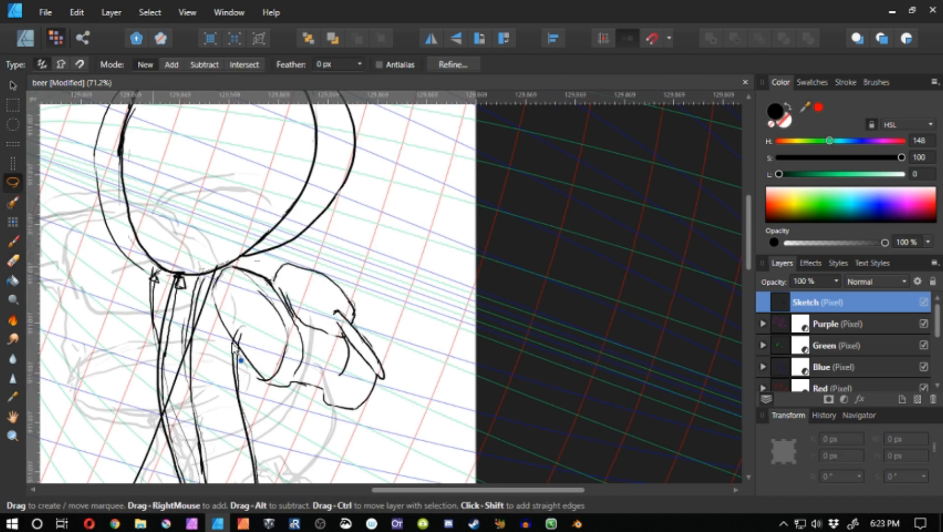
click(12, 261)
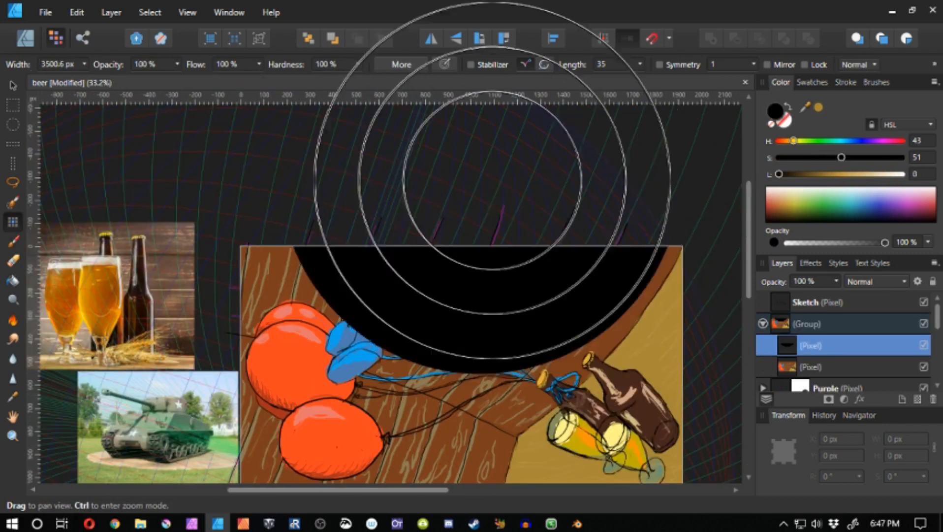
Add a Line Work layer and begin bold black vector-brush outlines around the bottles
click(876, 82)
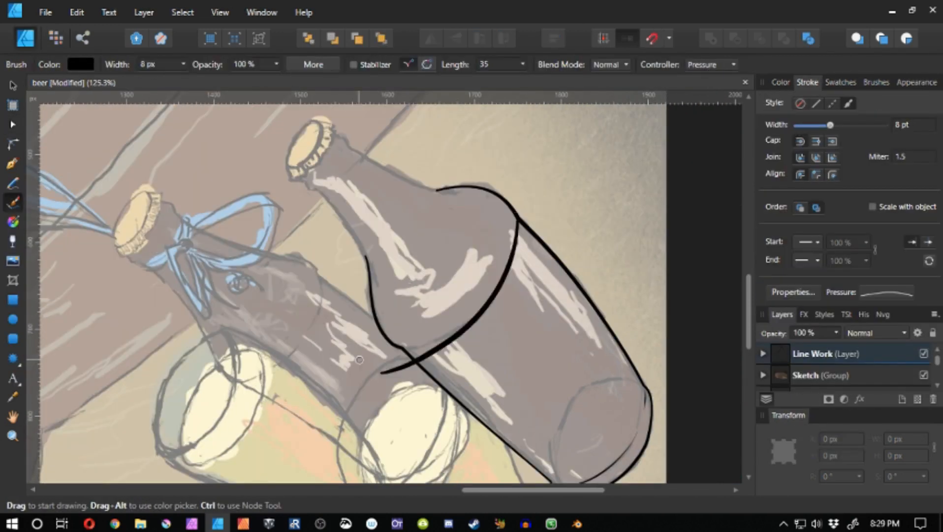
Trace the glass edges with Pen-tool curves over the orange beer fill
click(12, 124)
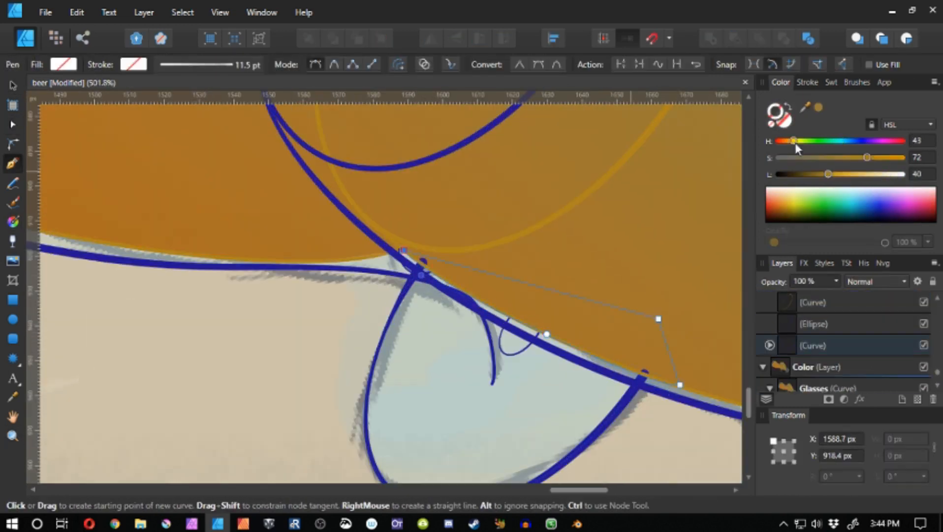
Fill bottles brown and caps gold, then add foam and grouped Carbonation bubble curves
click(12, 435)
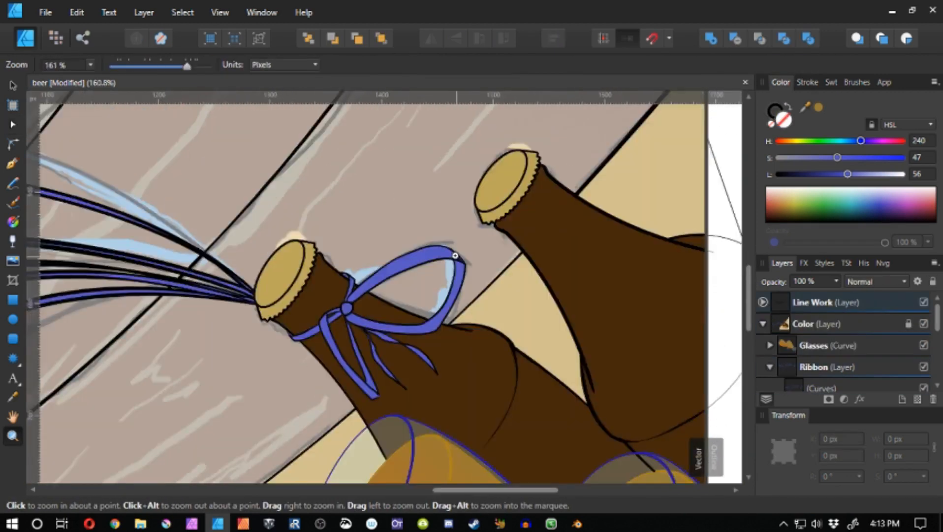
click(11, 396)
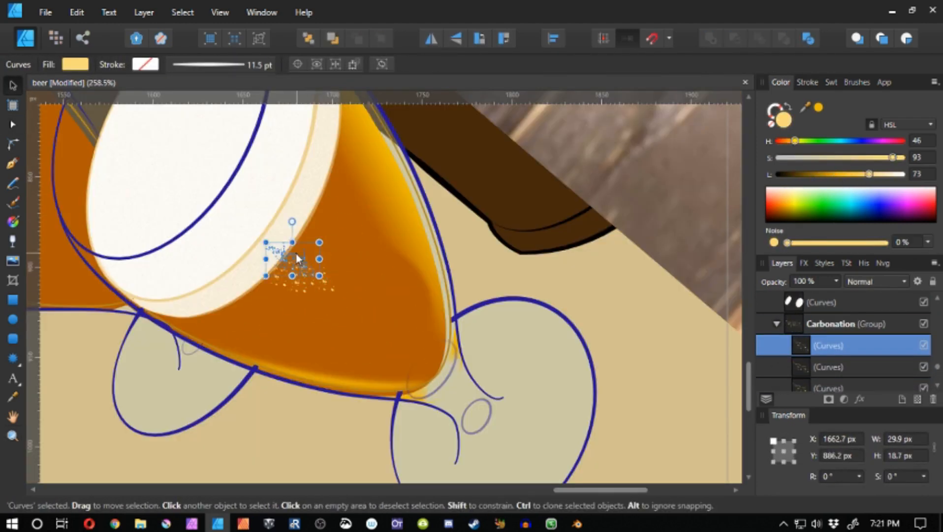
Refine the light tabletop curve beneath the bottles and glasses with brush and vector edits
click(12, 435)
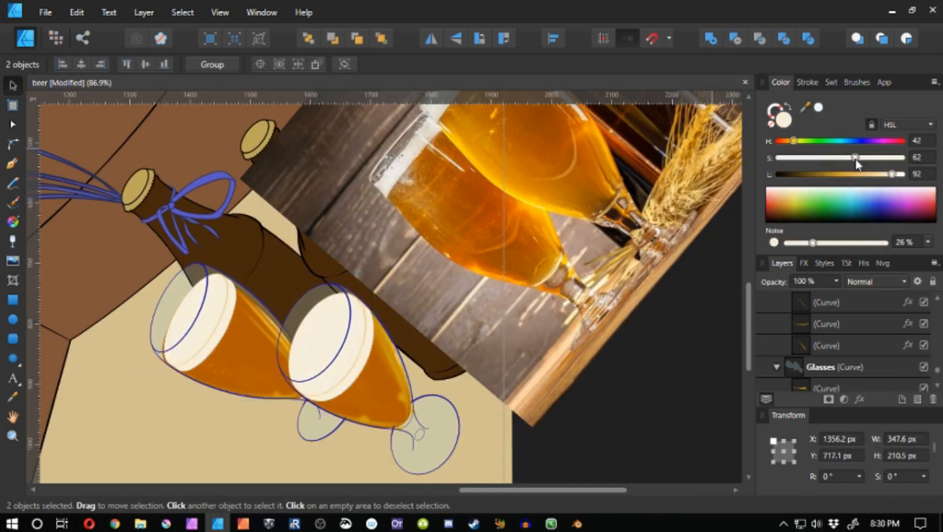
click(13, 202)
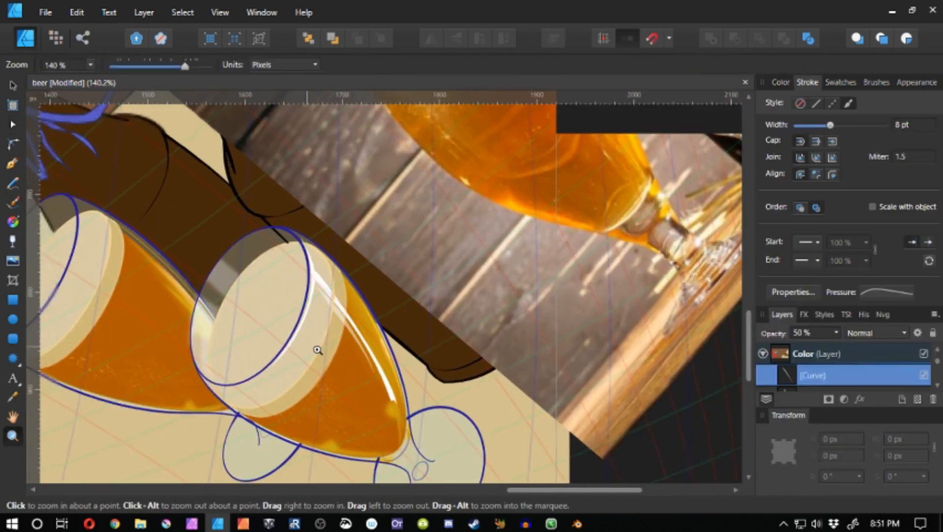
click(13, 164)
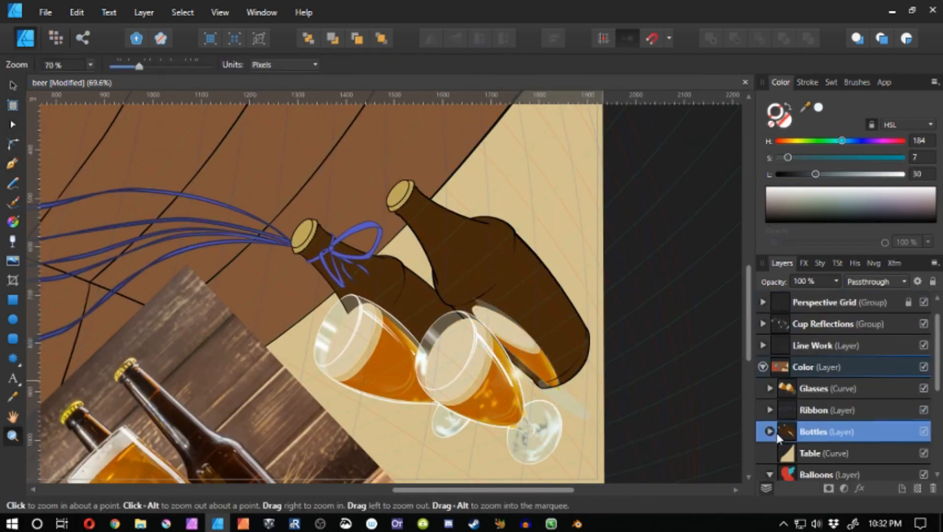
Add white highlights and golden glass reflections cast across the table
click(875, 280)
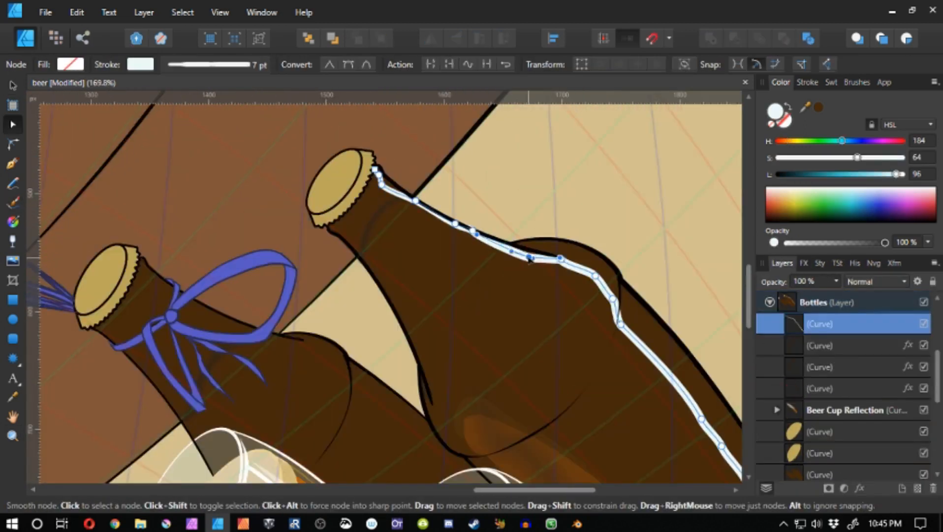
click(807, 82)
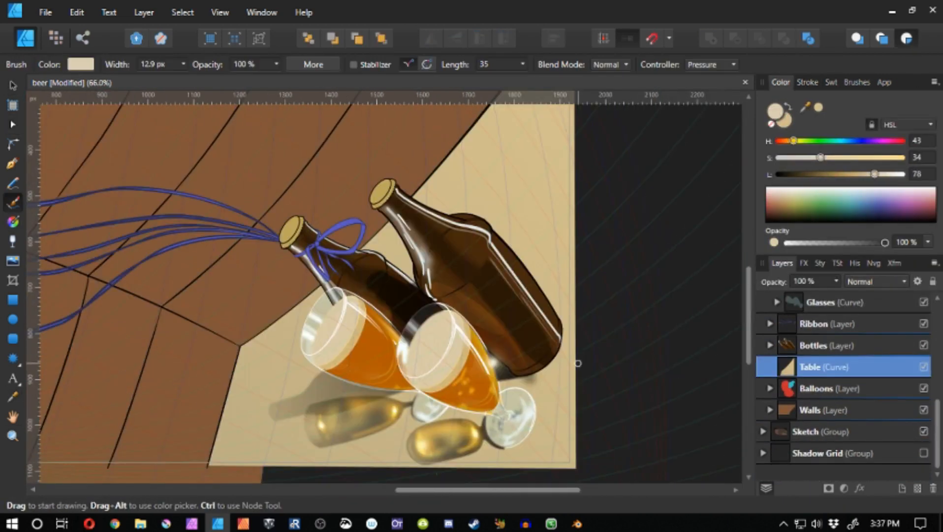
Block in red balloons with blue ties and place the pink balloon reference photo
click(806, 81)
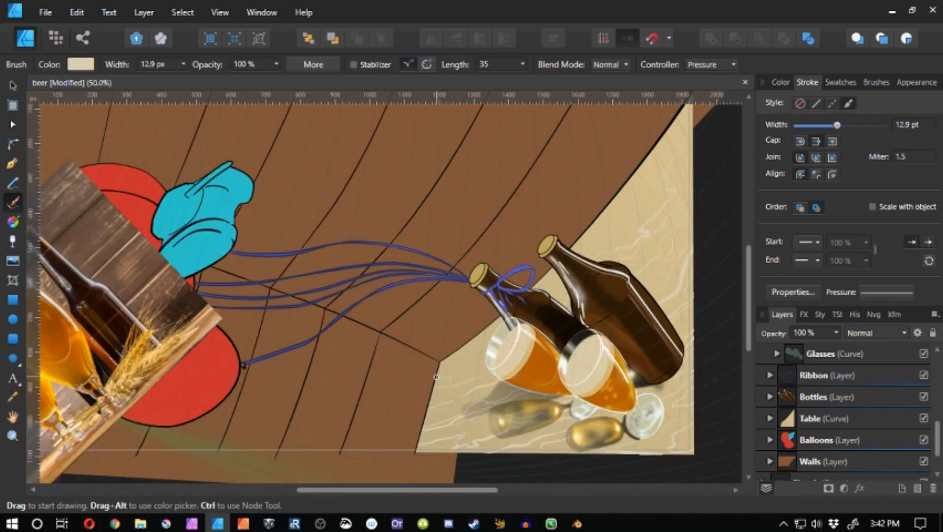
click(780, 83)
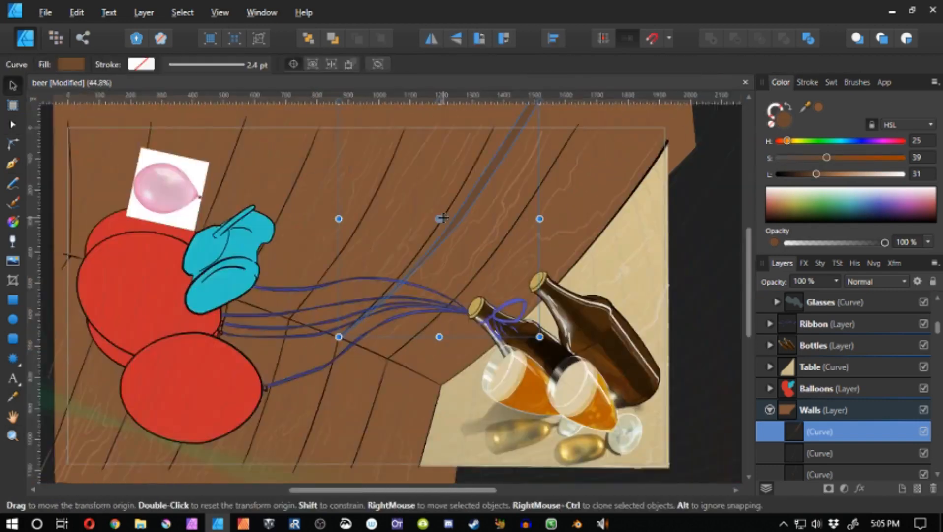
Add Multiply-blended wall shadow streaks and glossy gradient shading on the first red balloon
click(12, 145)
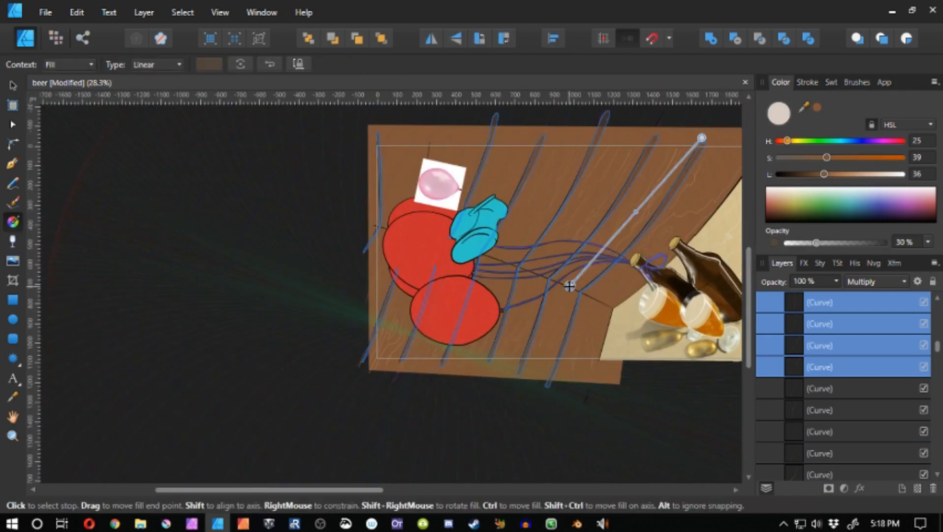
click(12, 435)
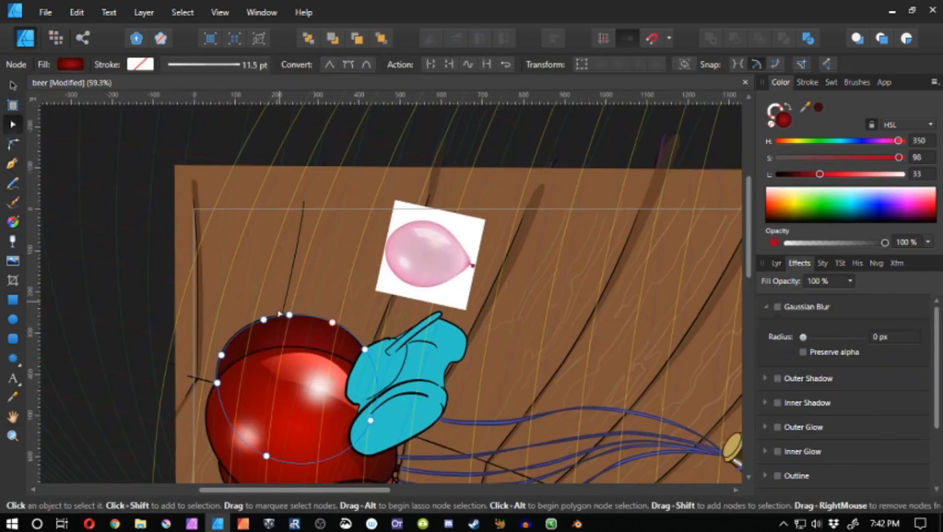
Shade the cap highlights with a transparency gradient and draw ribbon strands around the cap
click(12, 435)
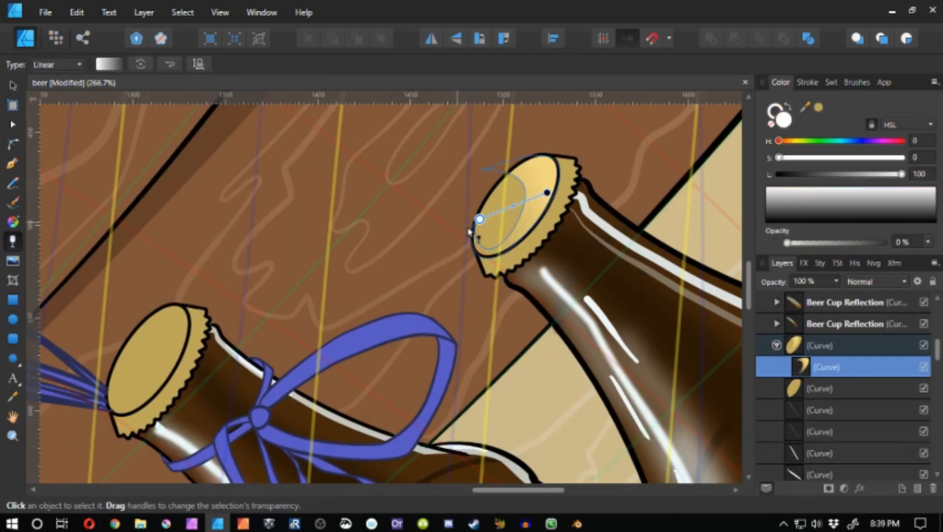
click(11, 163)
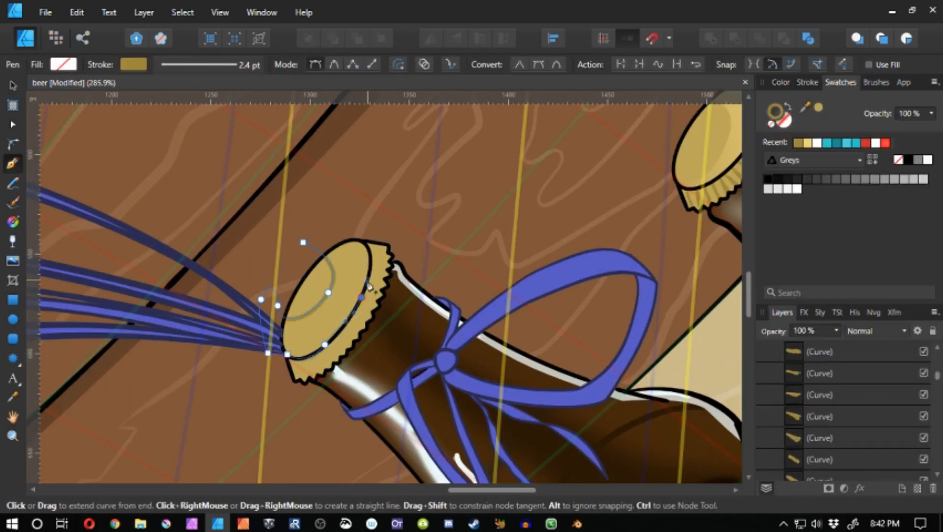